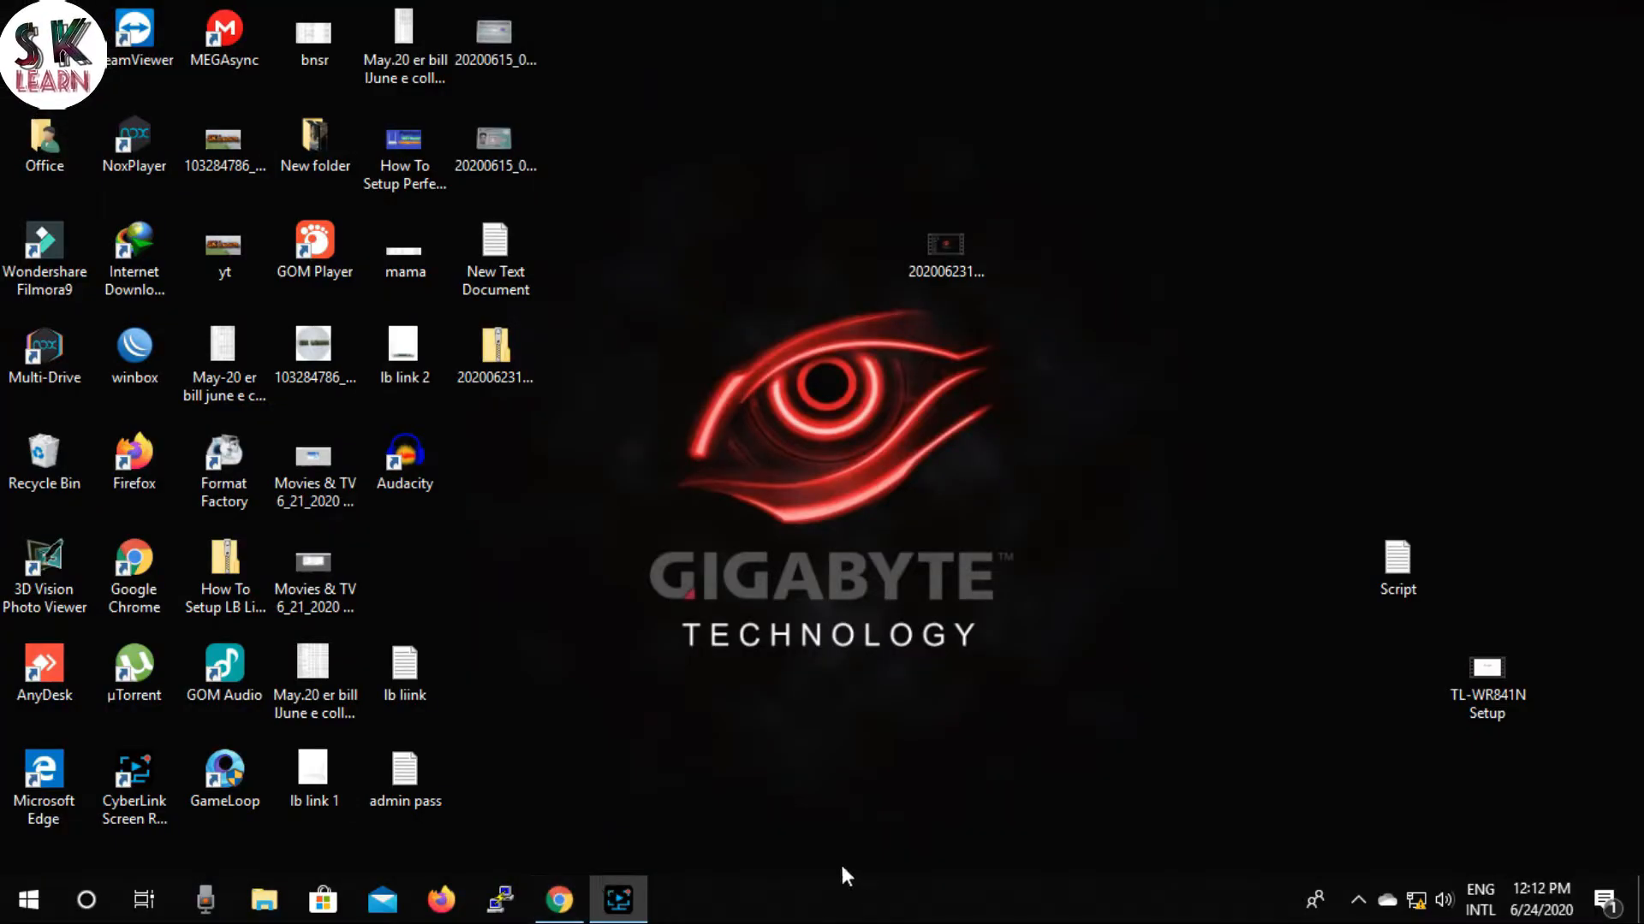
# Launch Google Chrome from the taskbar to a new tab page.
pyautogui.click(558, 898)
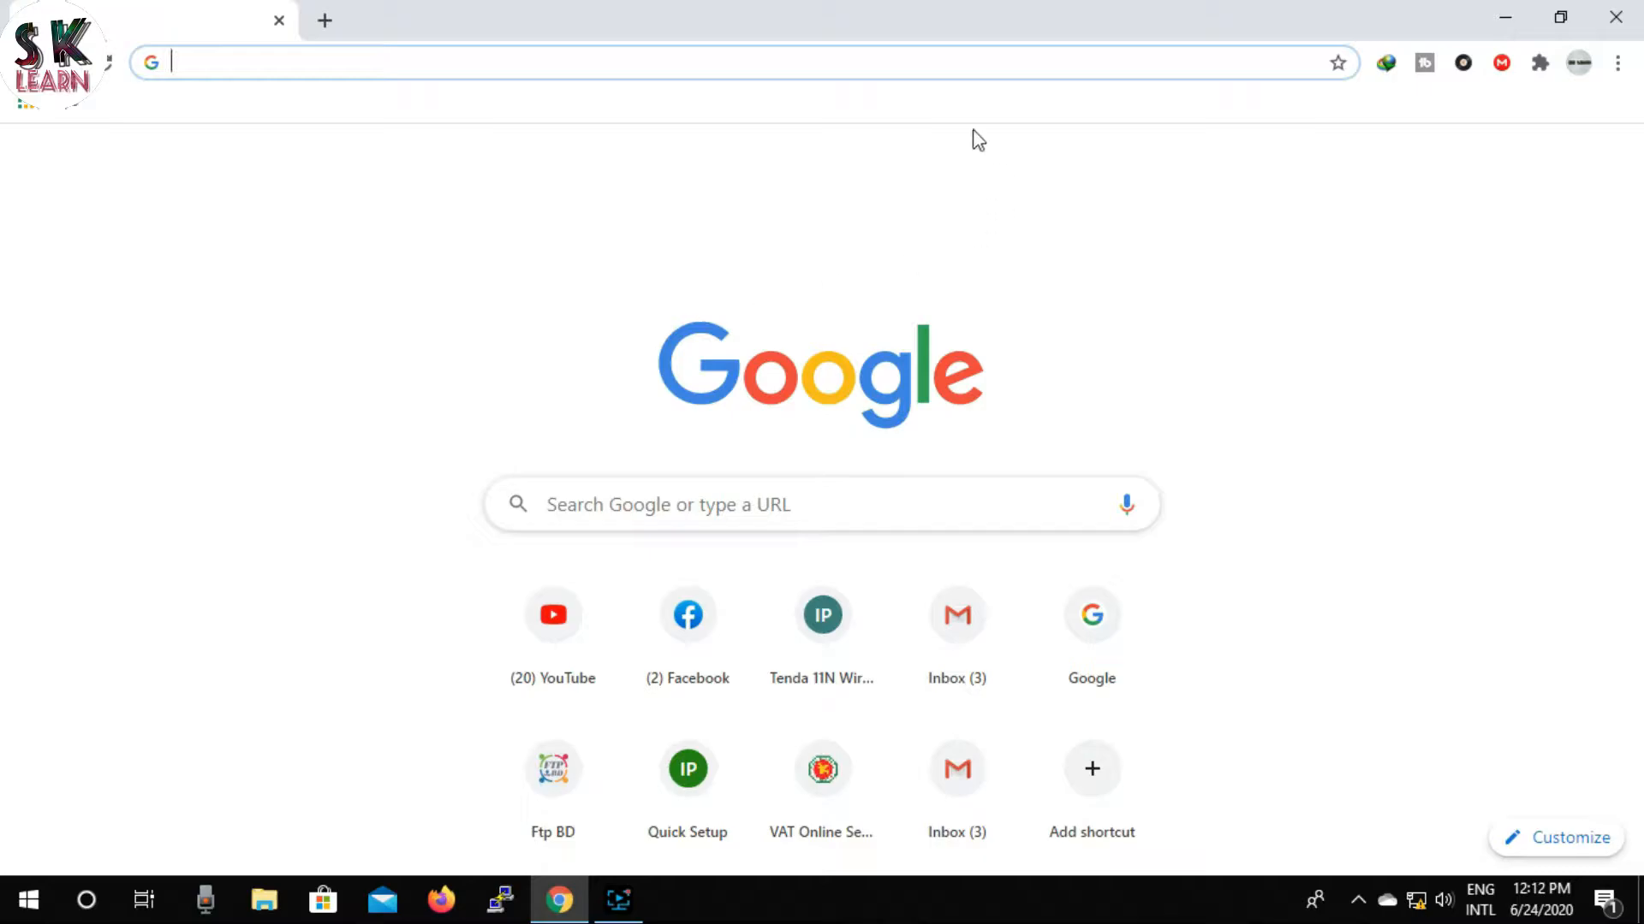
# Navigate to the router address 192.168.0.1 to load the Tenda login page.
pyautogui.click(735, 61)
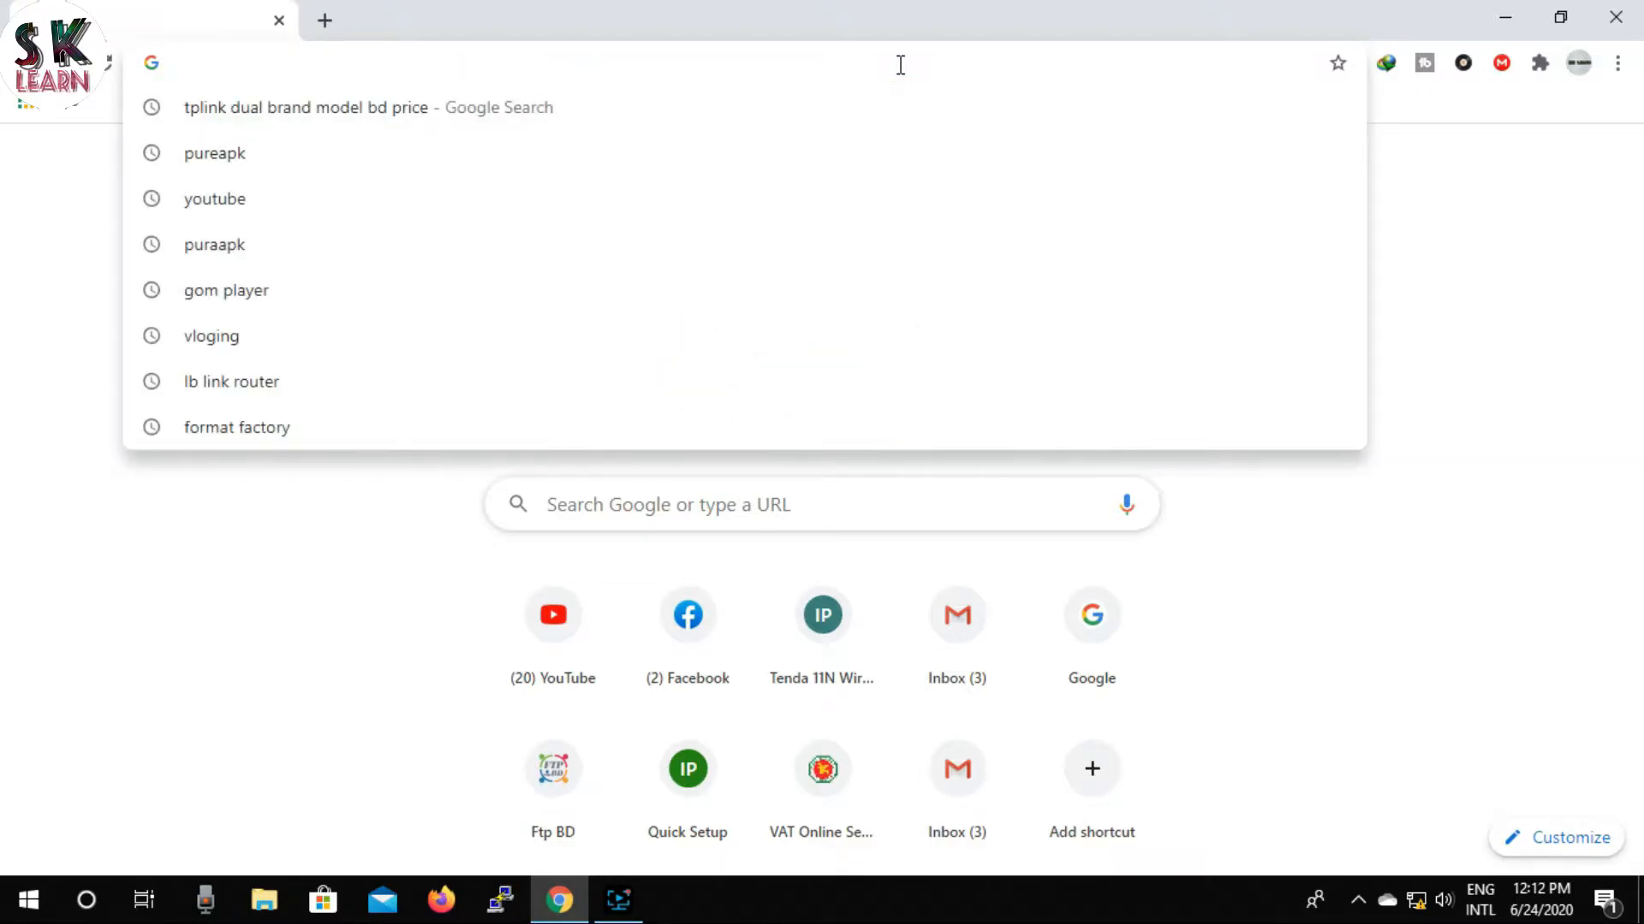
pyautogui.write('192.168.0.1')
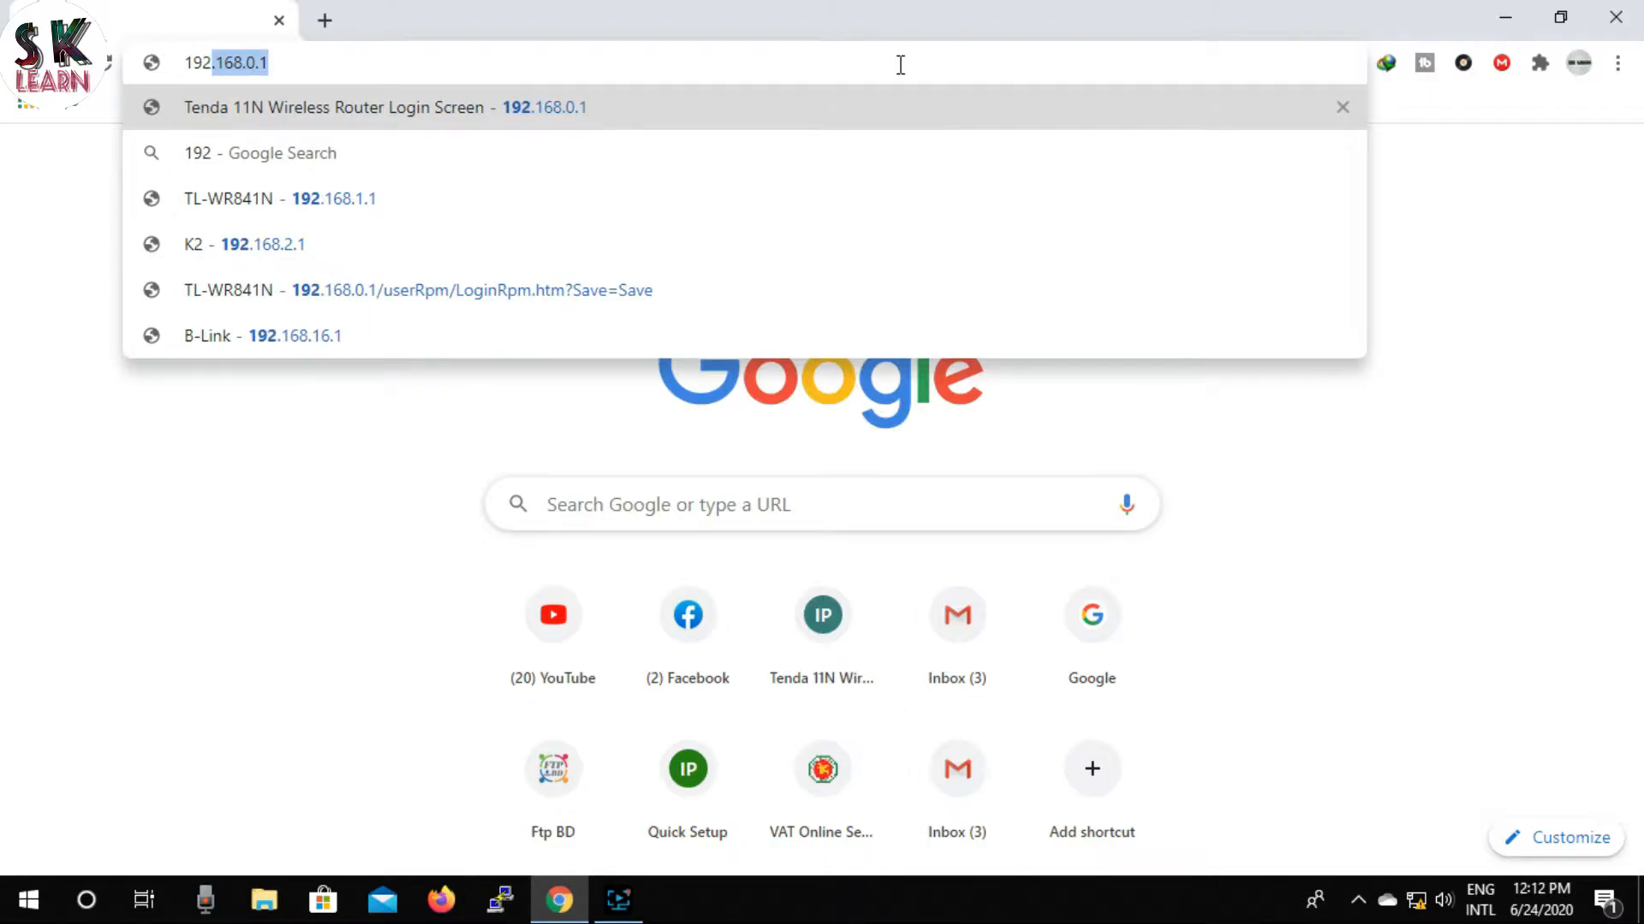
pyautogui.write('6')
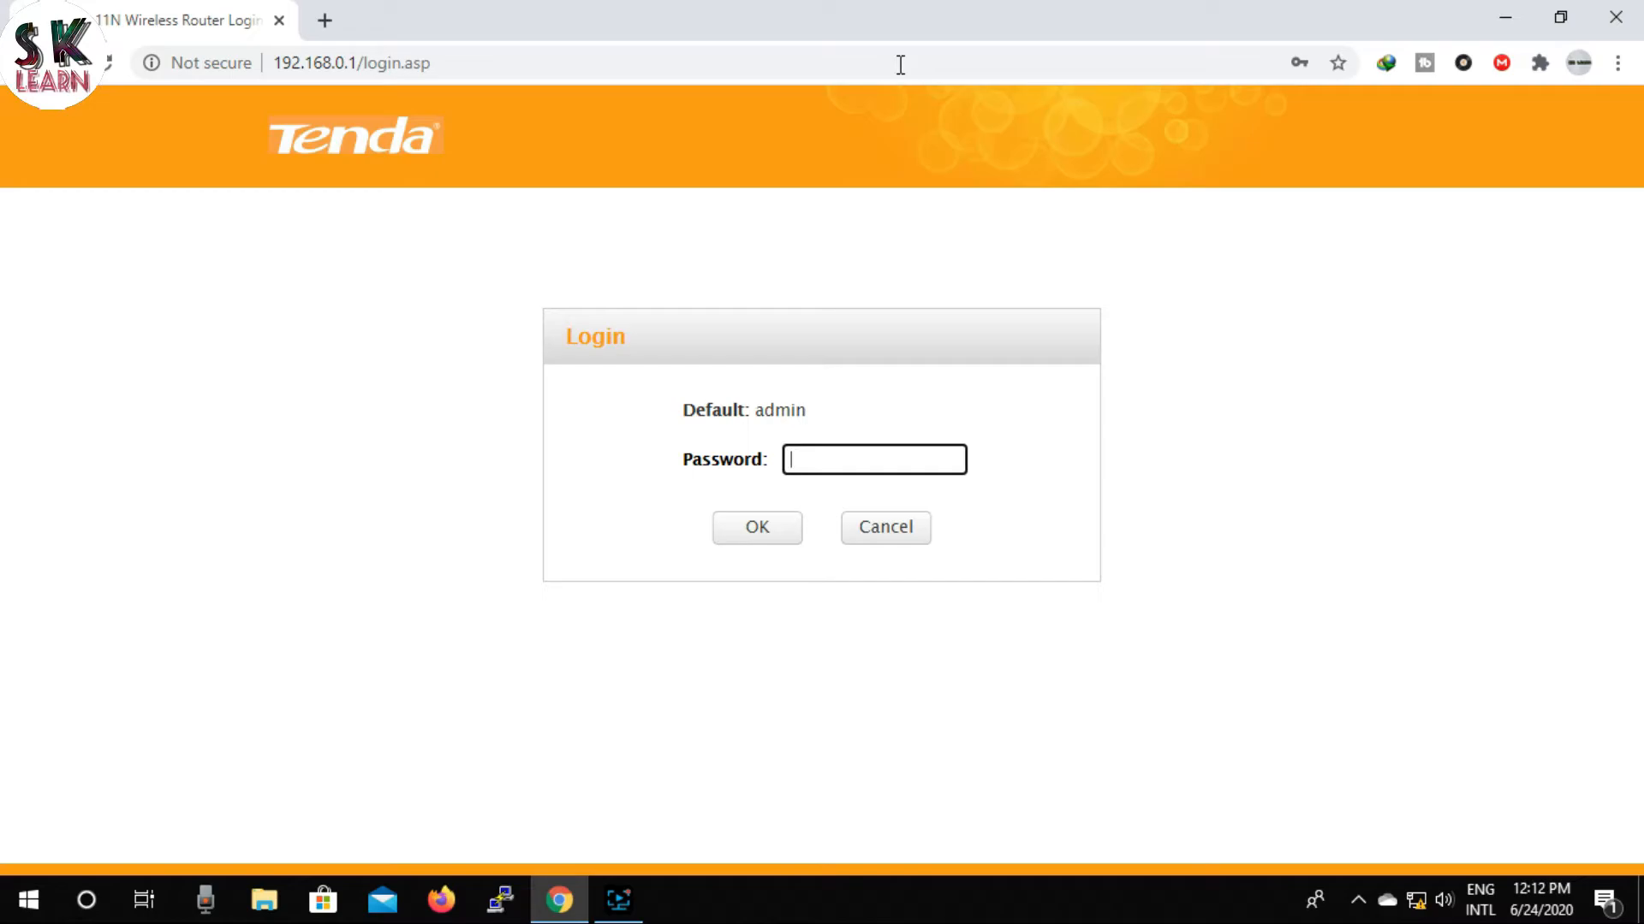
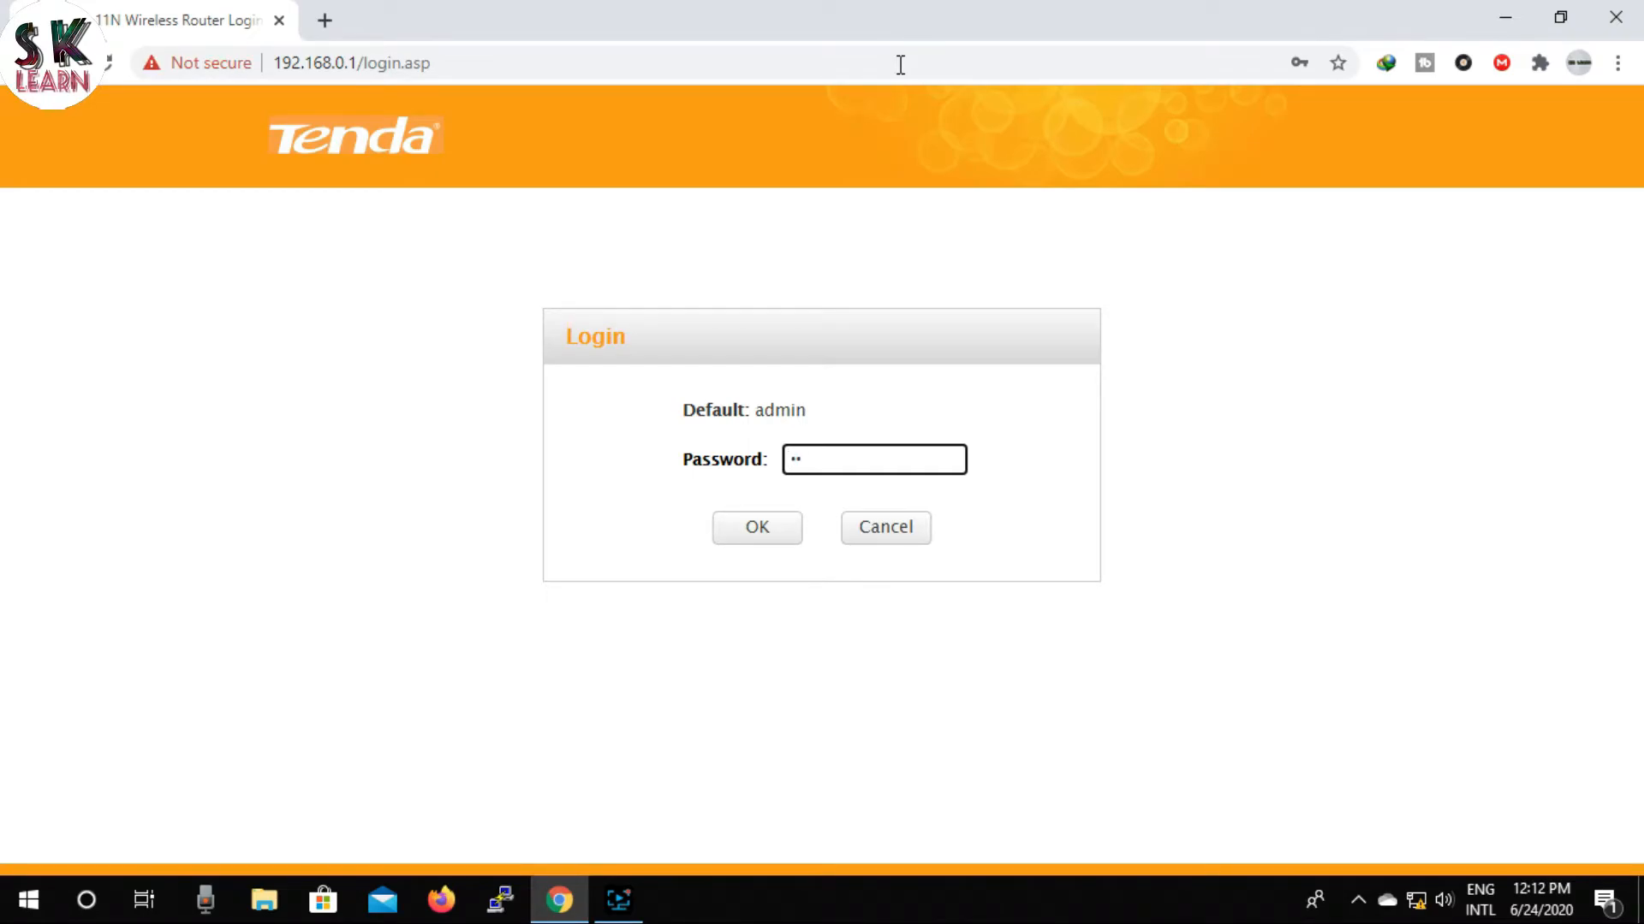
# Enter the admin password into the Tenda login form.
pyautogui.write('•')
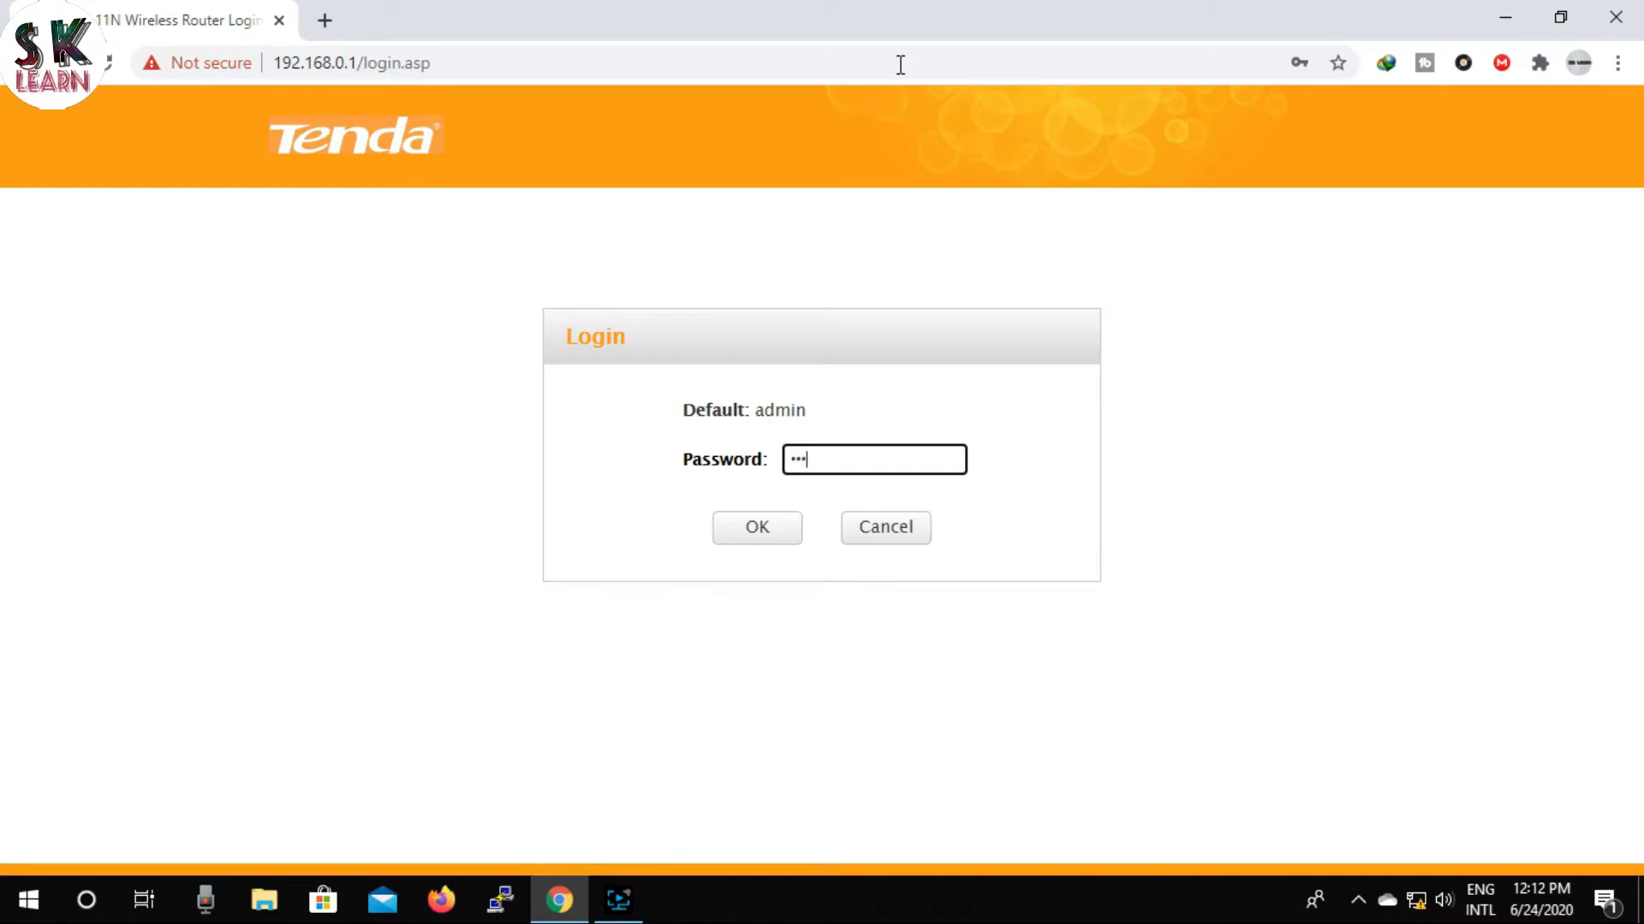
pyautogui.write('•')
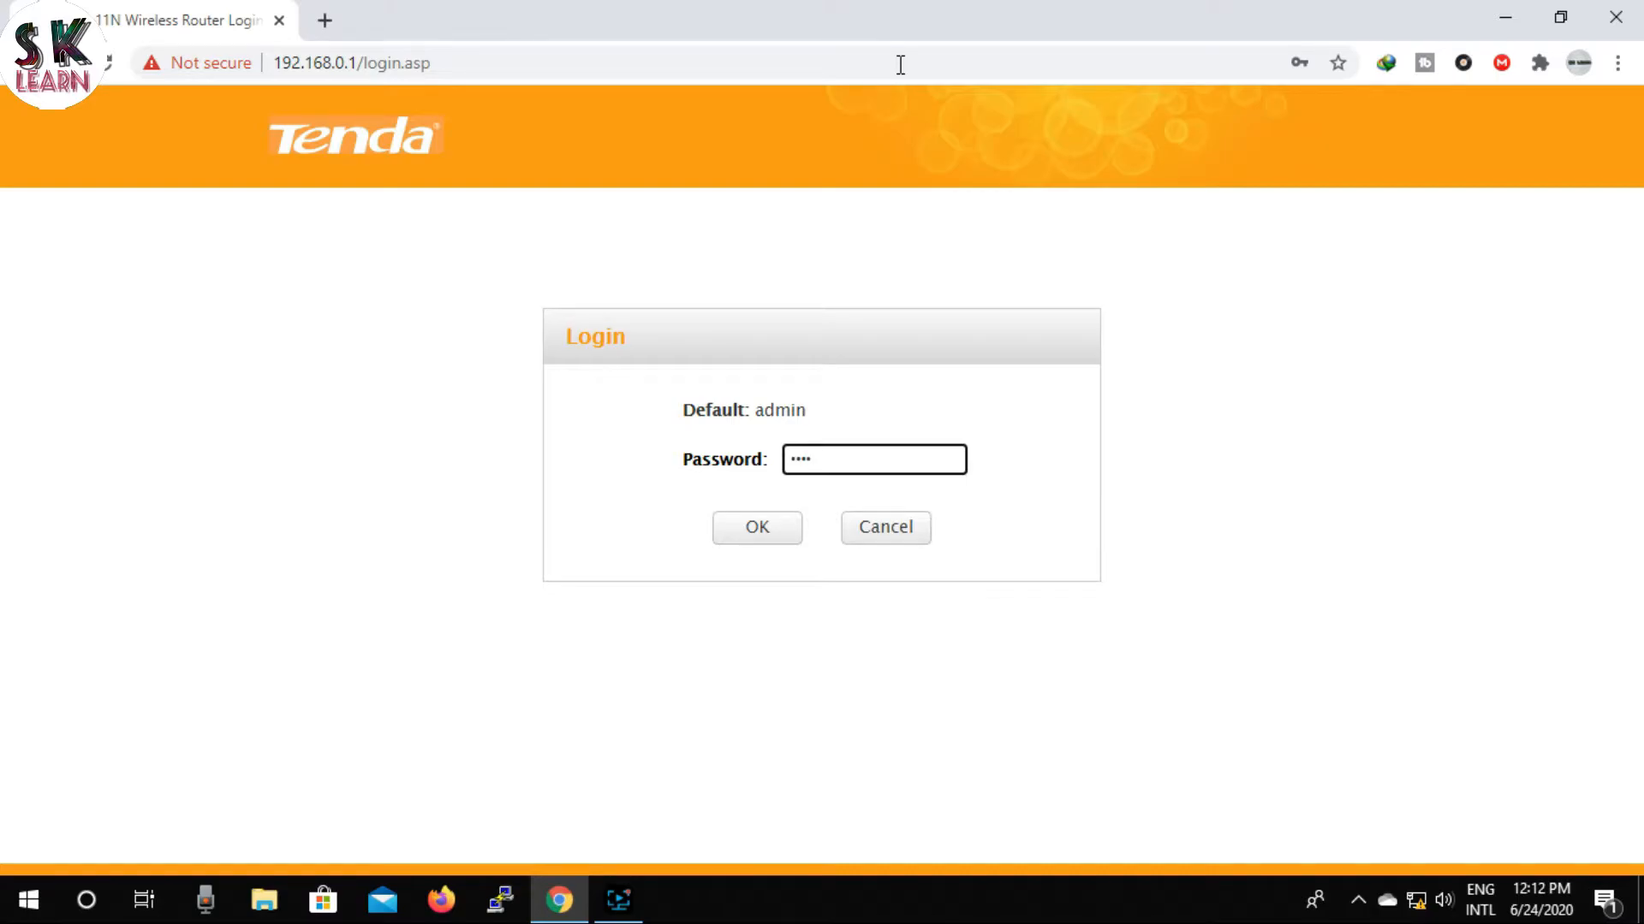
pyautogui.write('•')
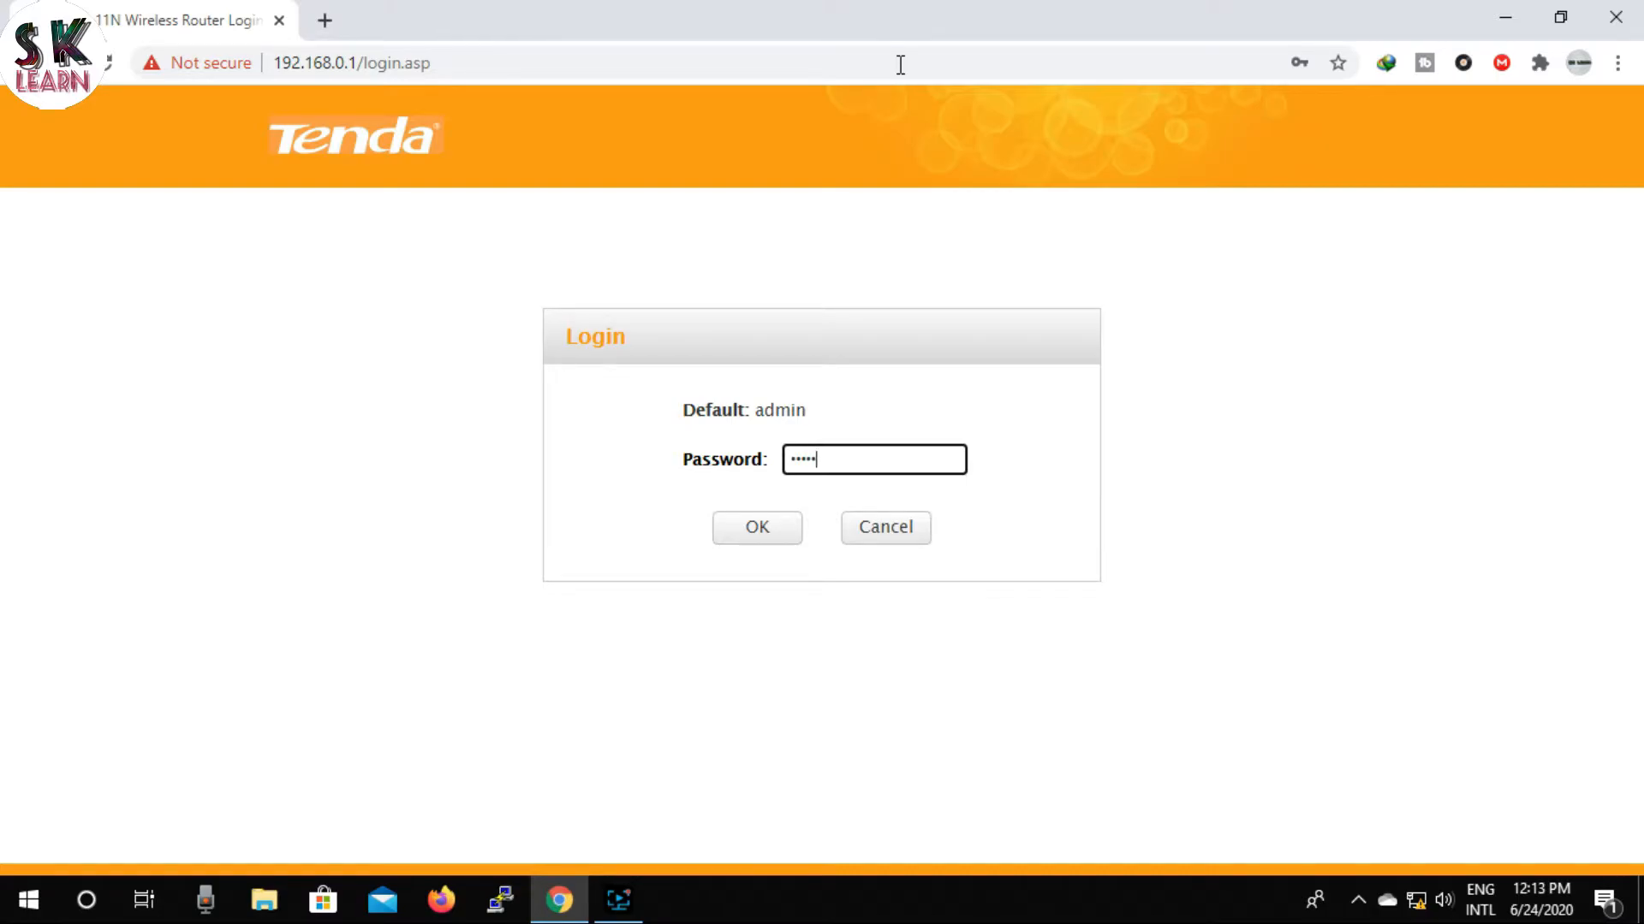
pyautogui.moveTo(878, 404)
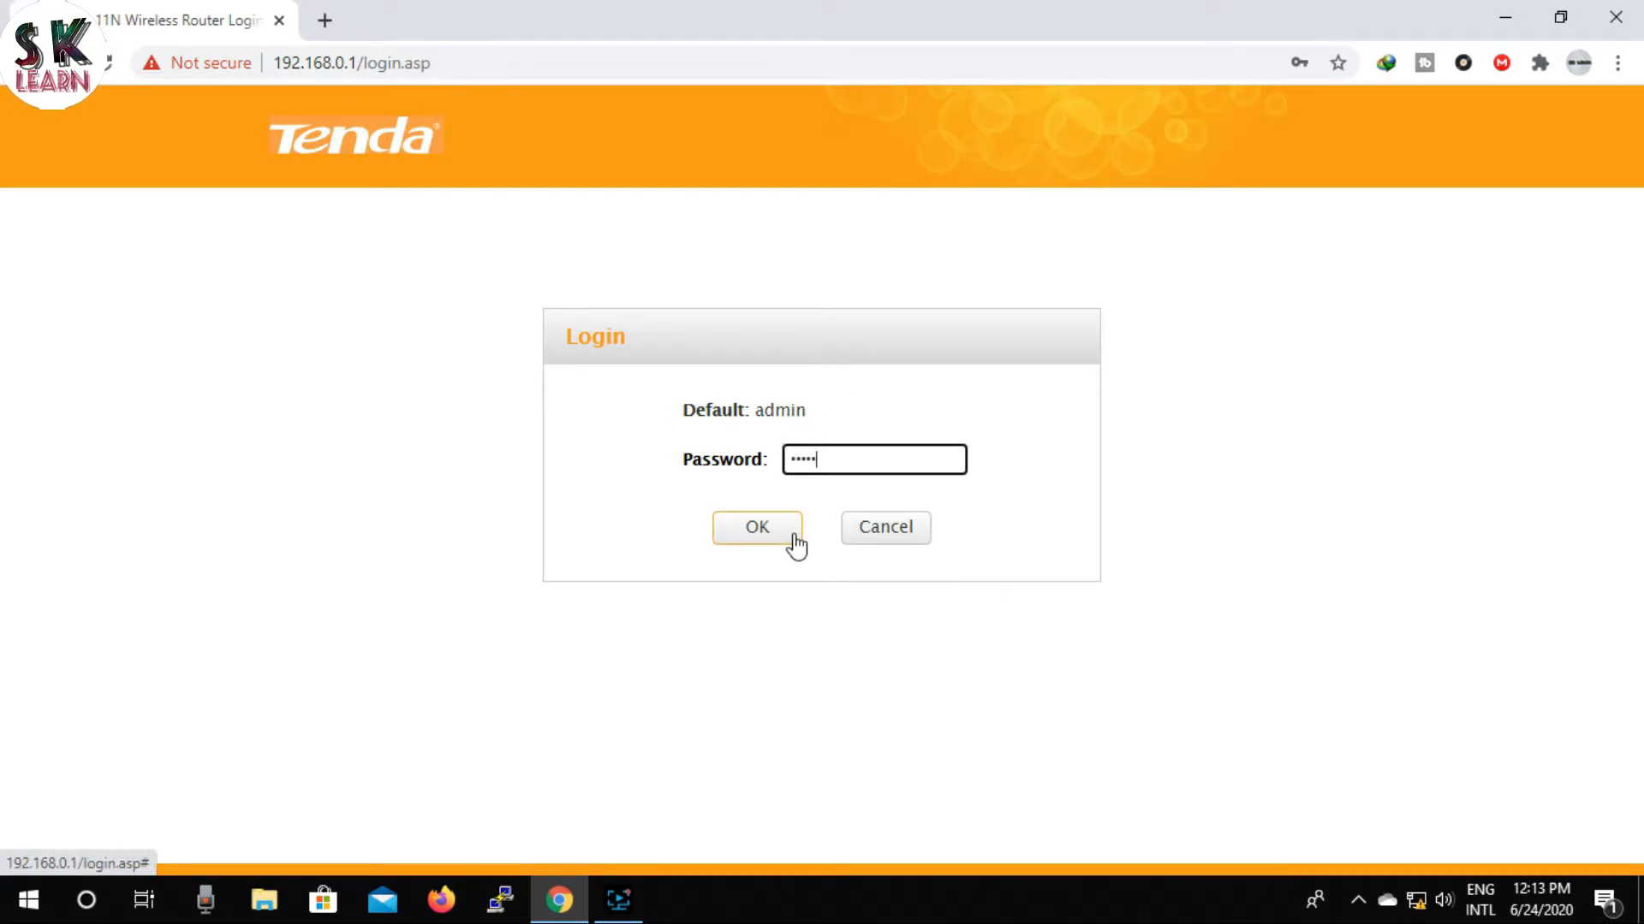
# Submit the login and decline Chrome's offer to update the saved password.
pyautogui.click(757, 527)
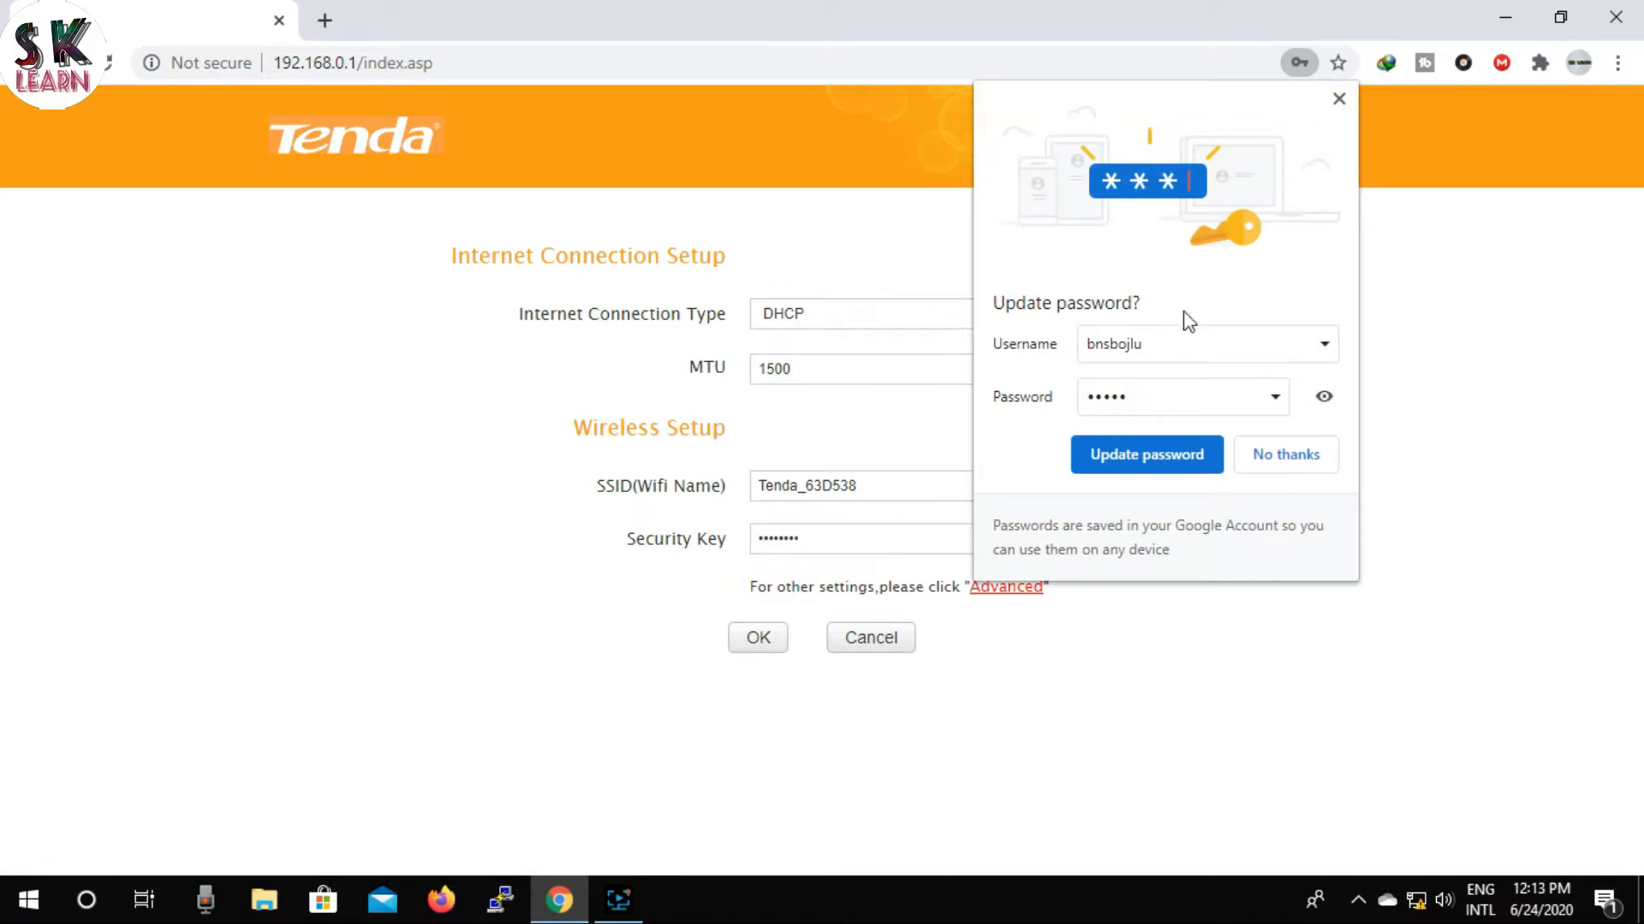
pyautogui.click(1339, 99)
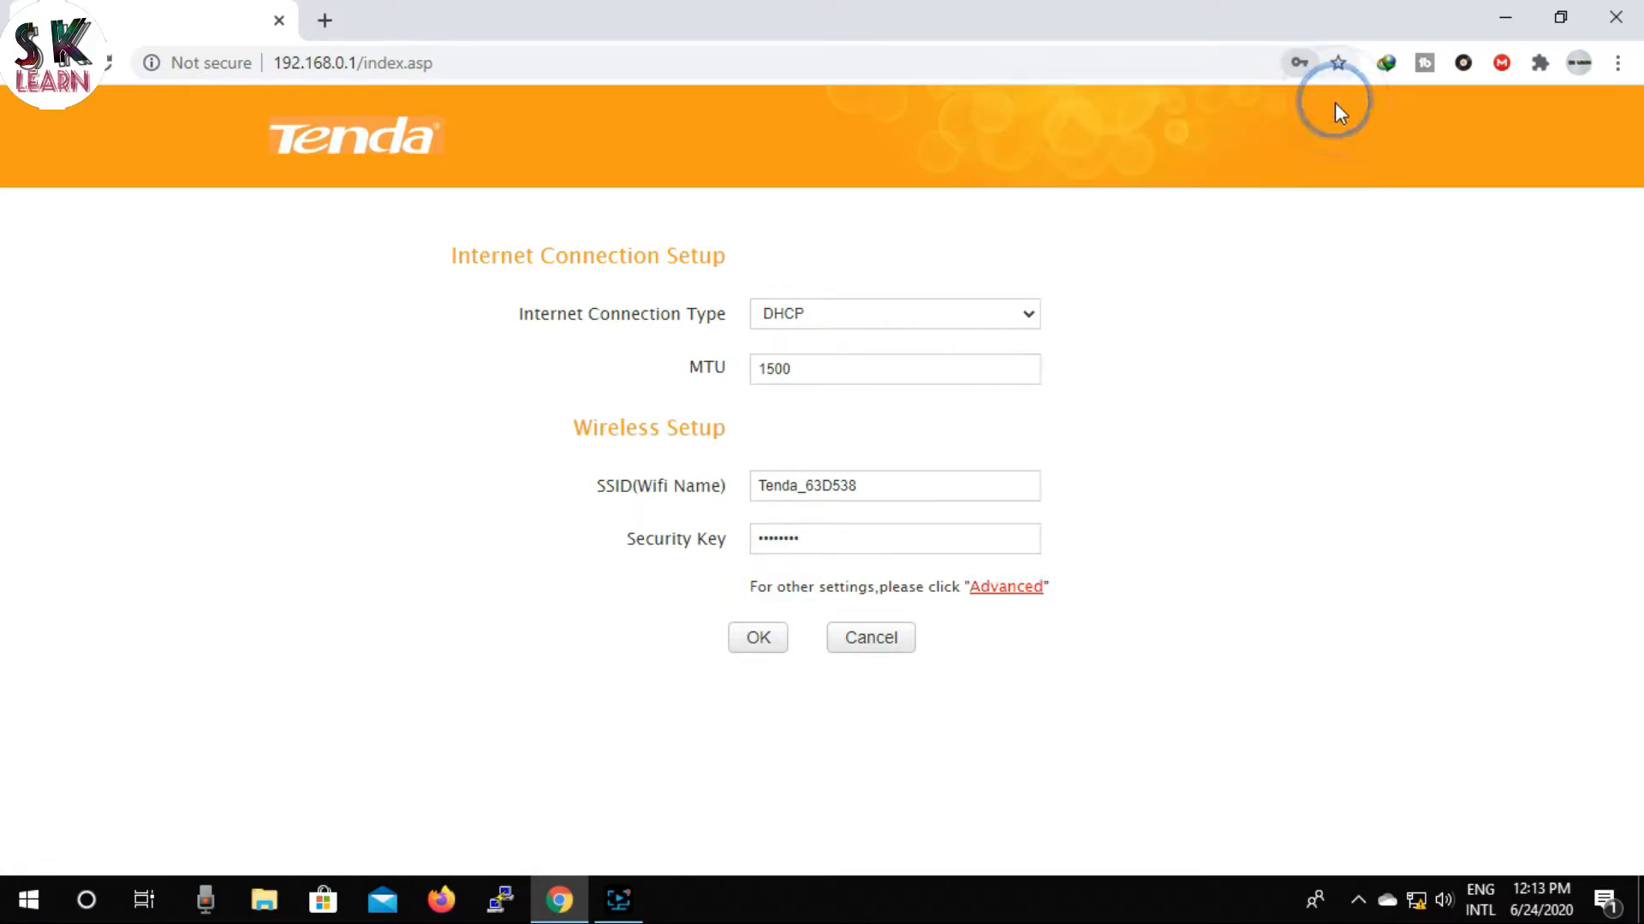
pyautogui.moveTo(1142, 399)
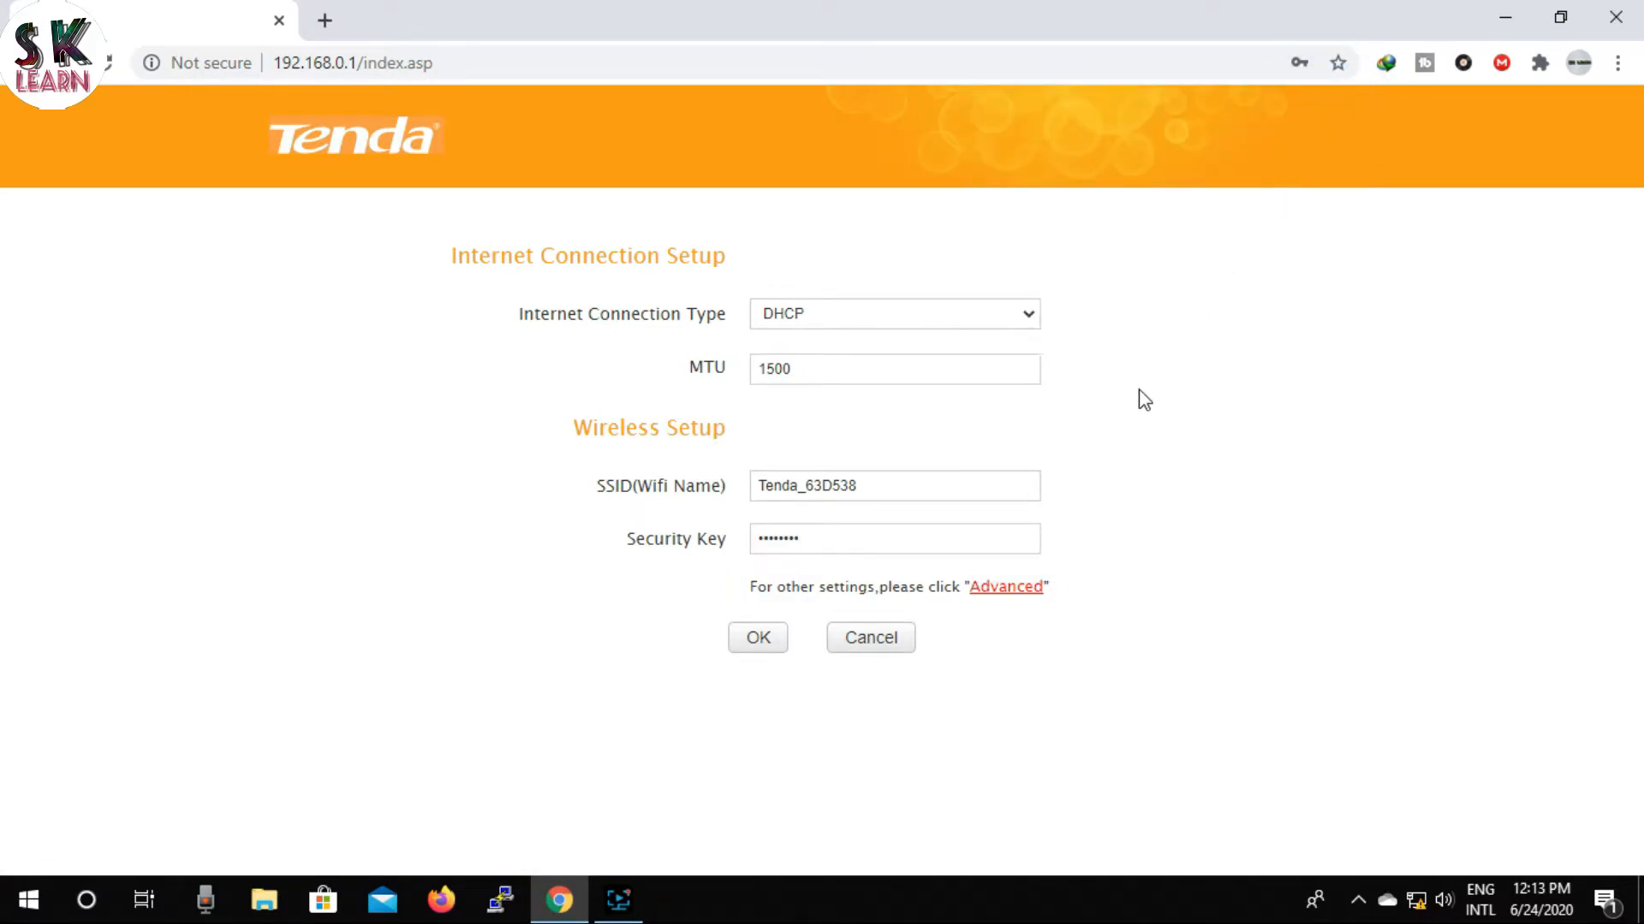
pyautogui.moveTo(1080, 341)
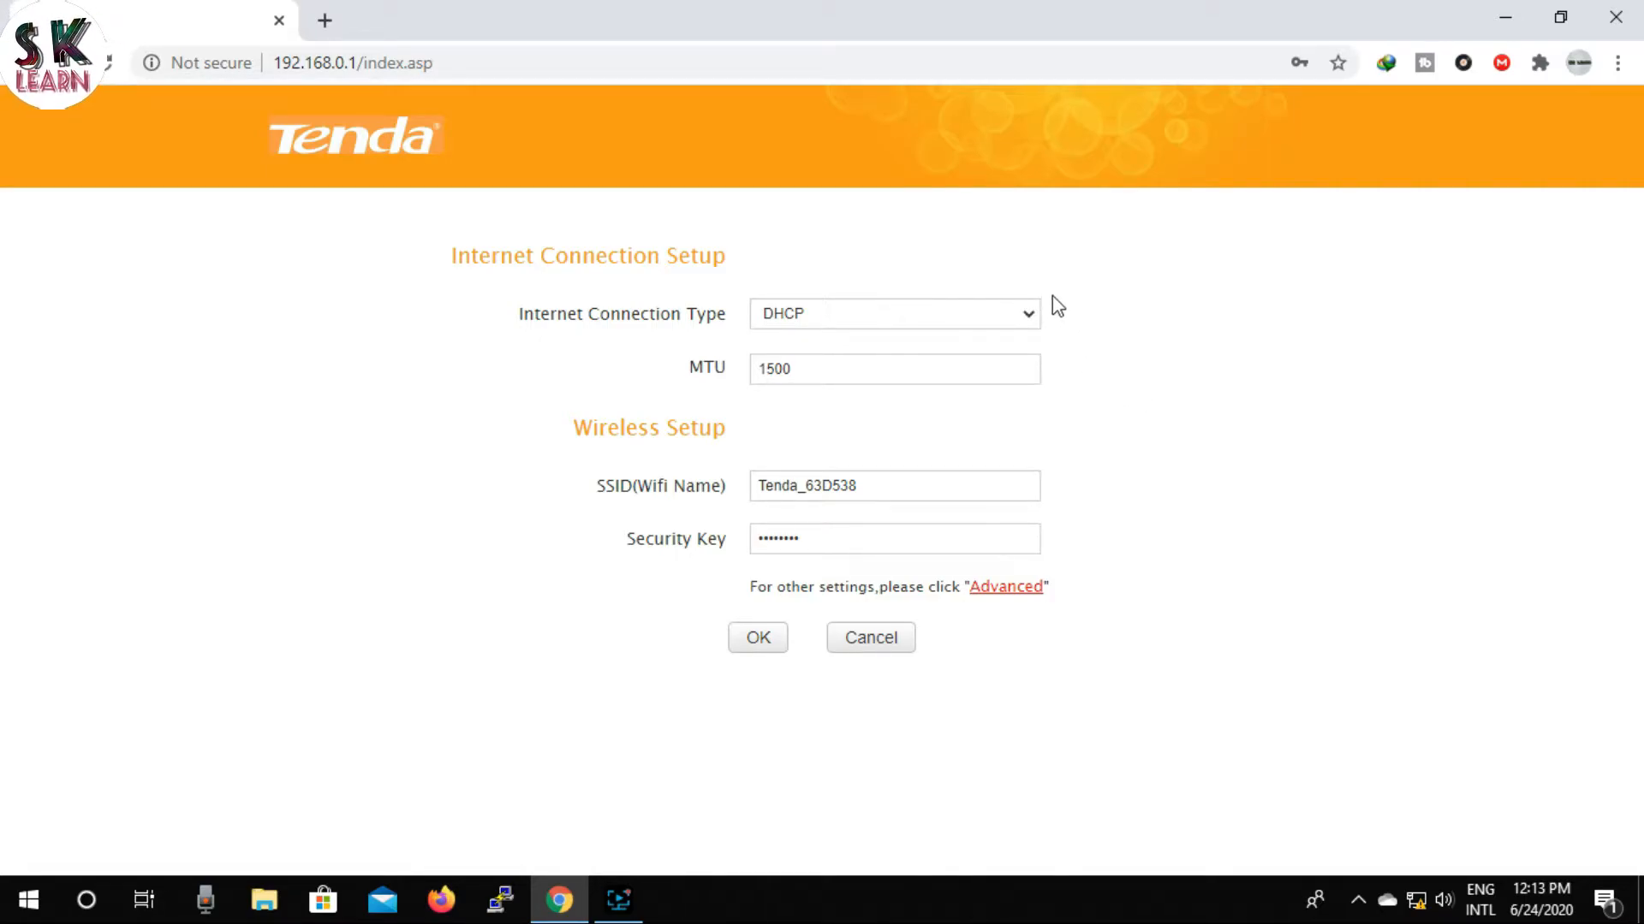
pyautogui.moveTo(1062, 308)
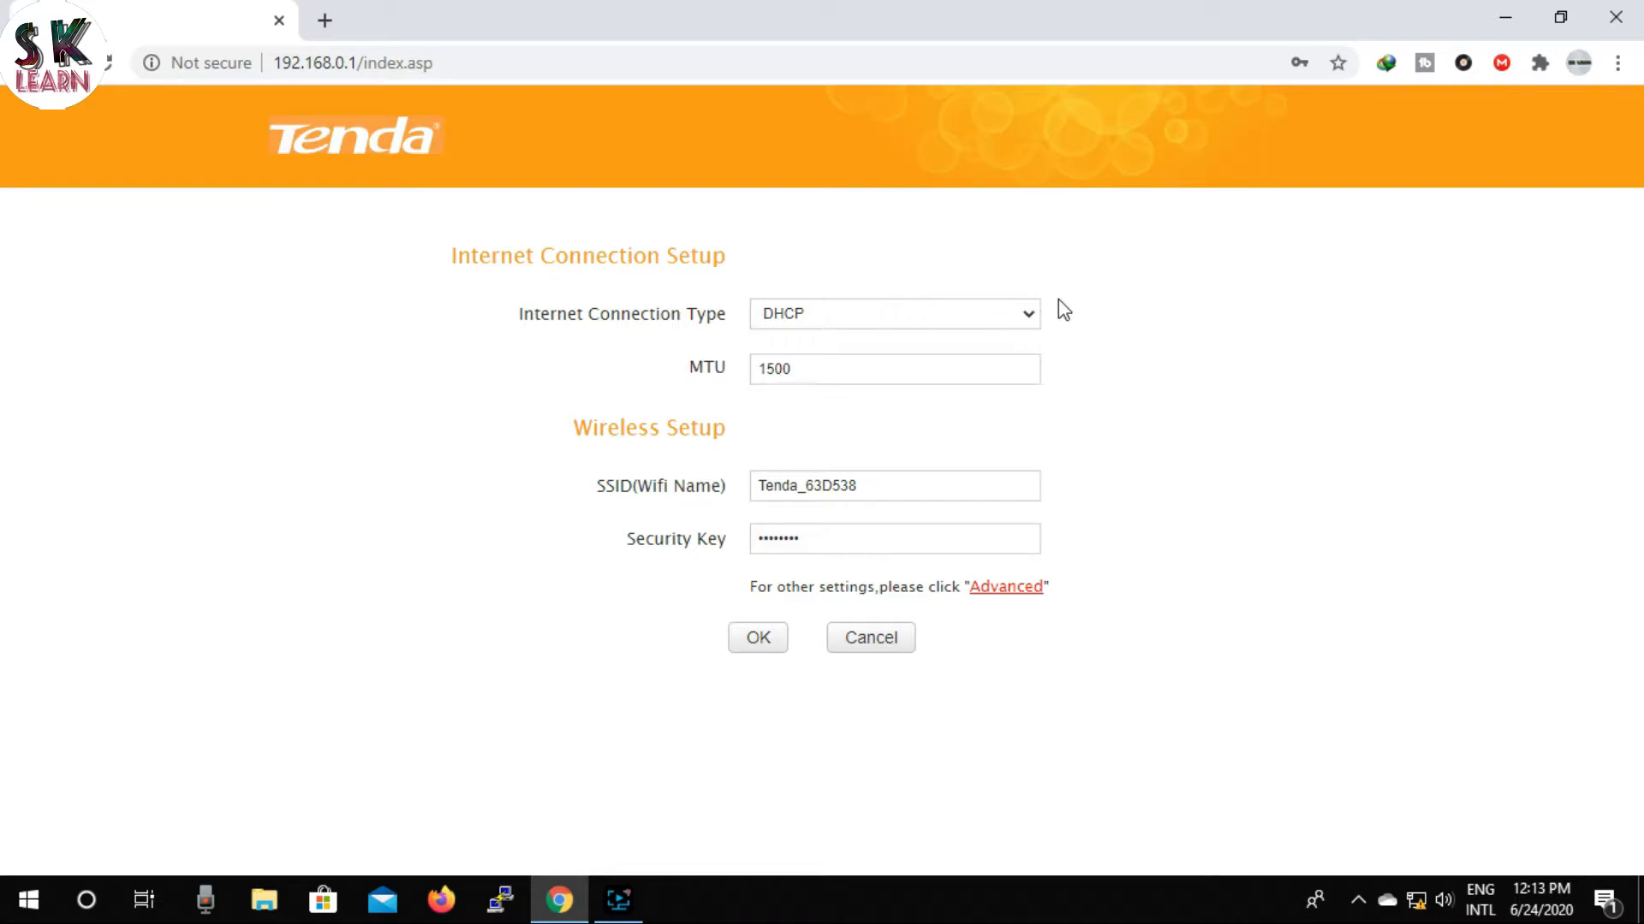
pyautogui.moveTo(1036, 319)
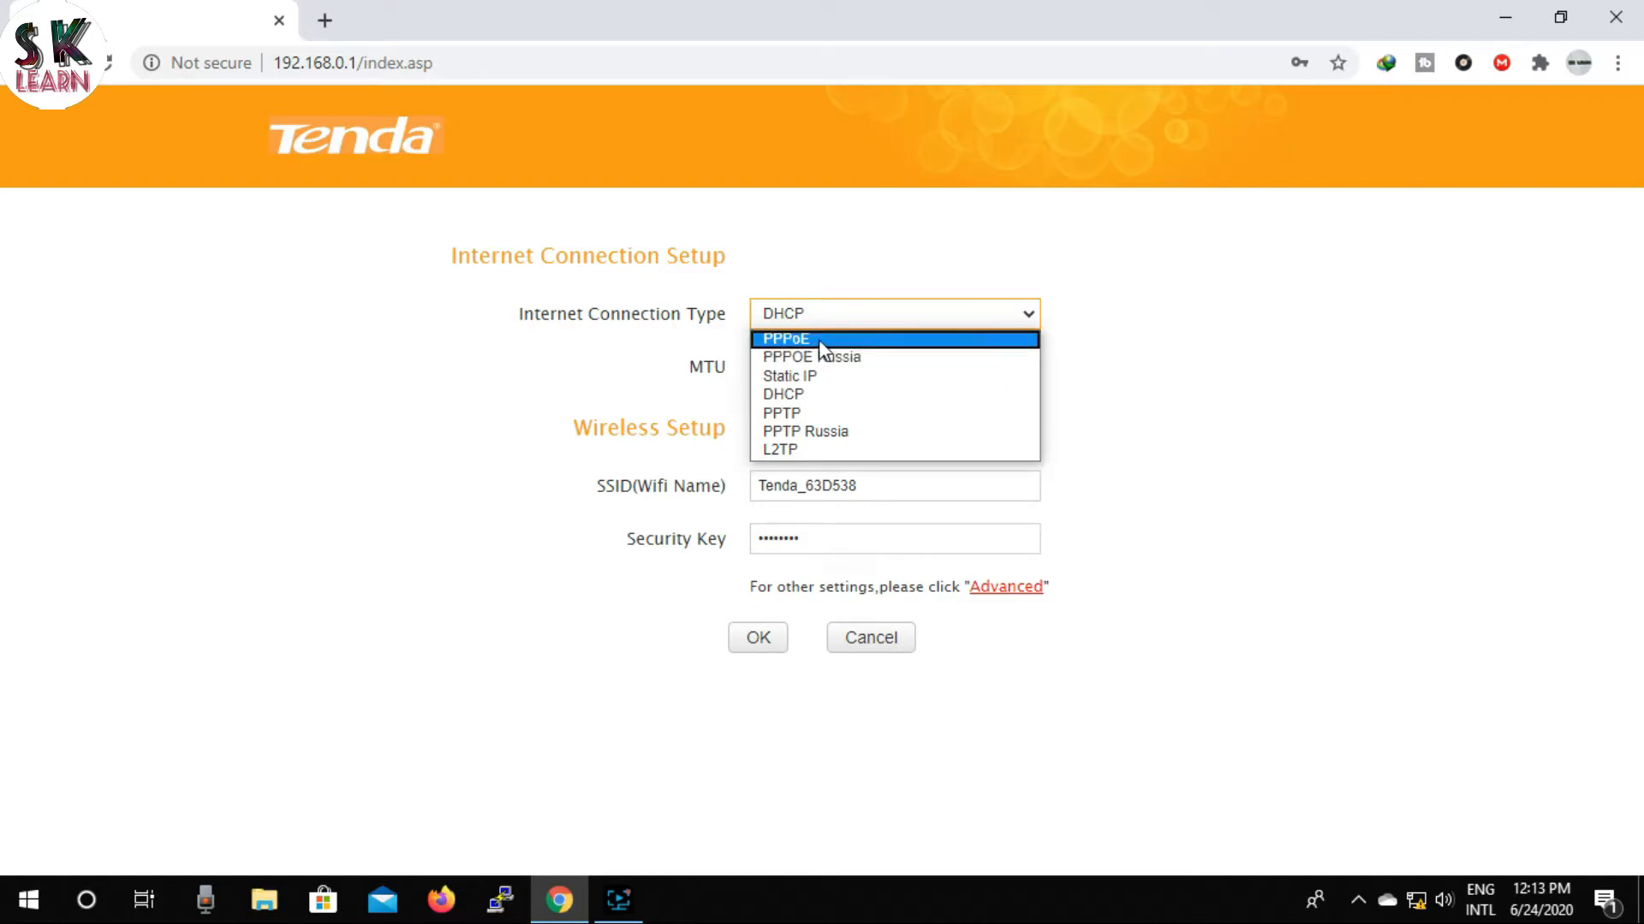
# Choose PPPoE as the connection type and enter username 1test with the ISP password.
pyautogui.click(786, 337)
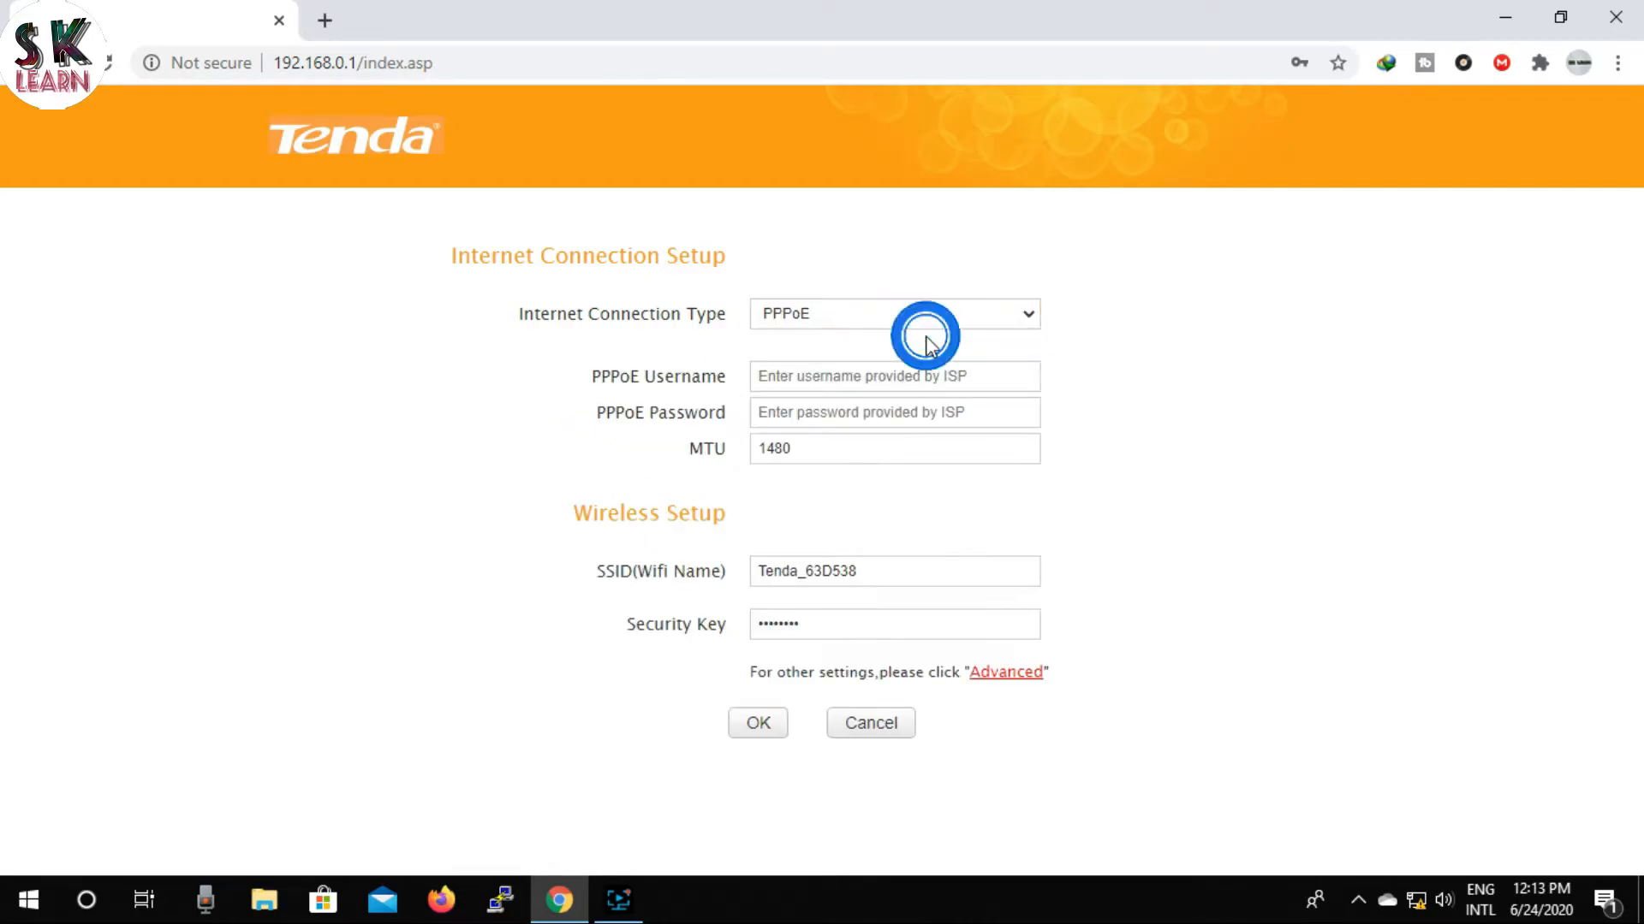
pyautogui.click(894, 376)
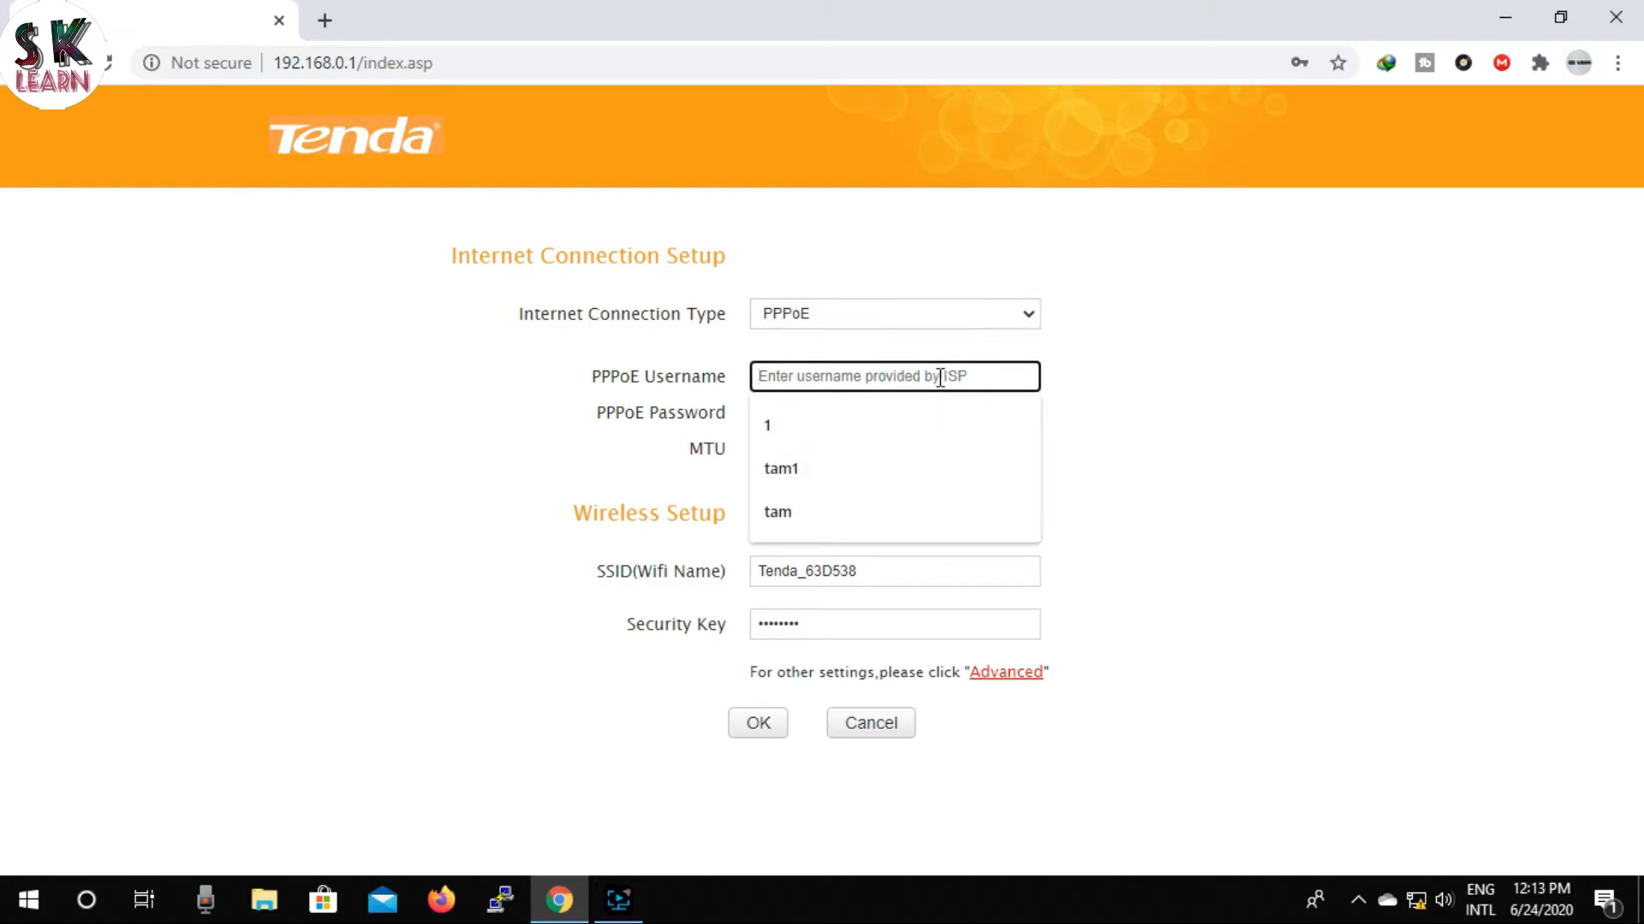
pyautogui.click(767, 425)
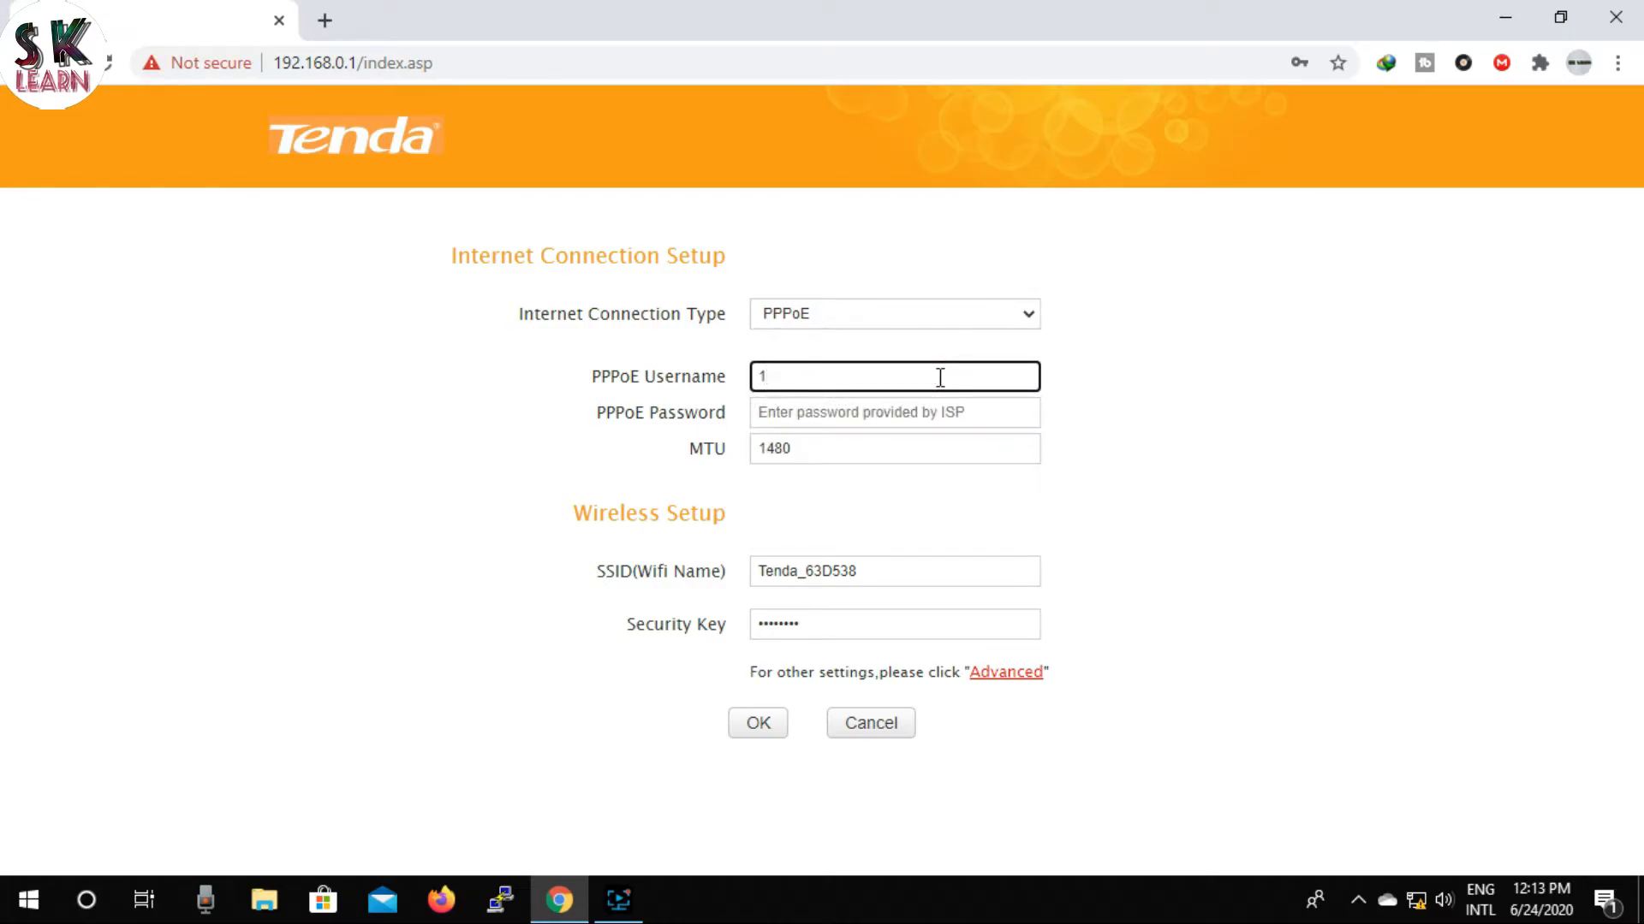
pyautogui.write('test')
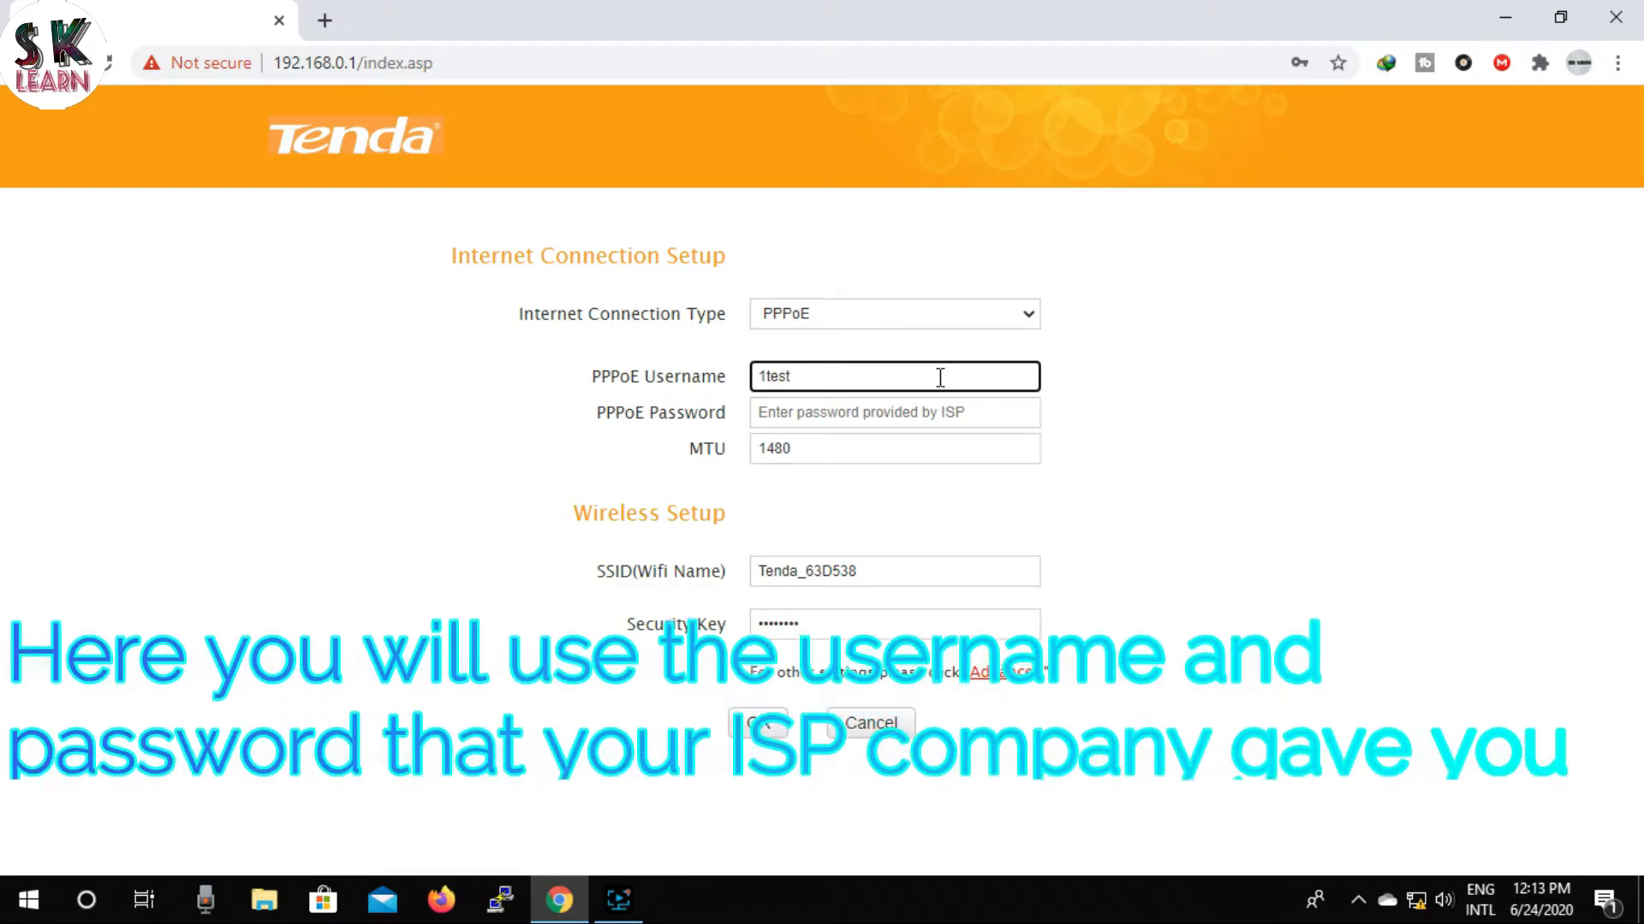
pyautogui.click(894, 413)
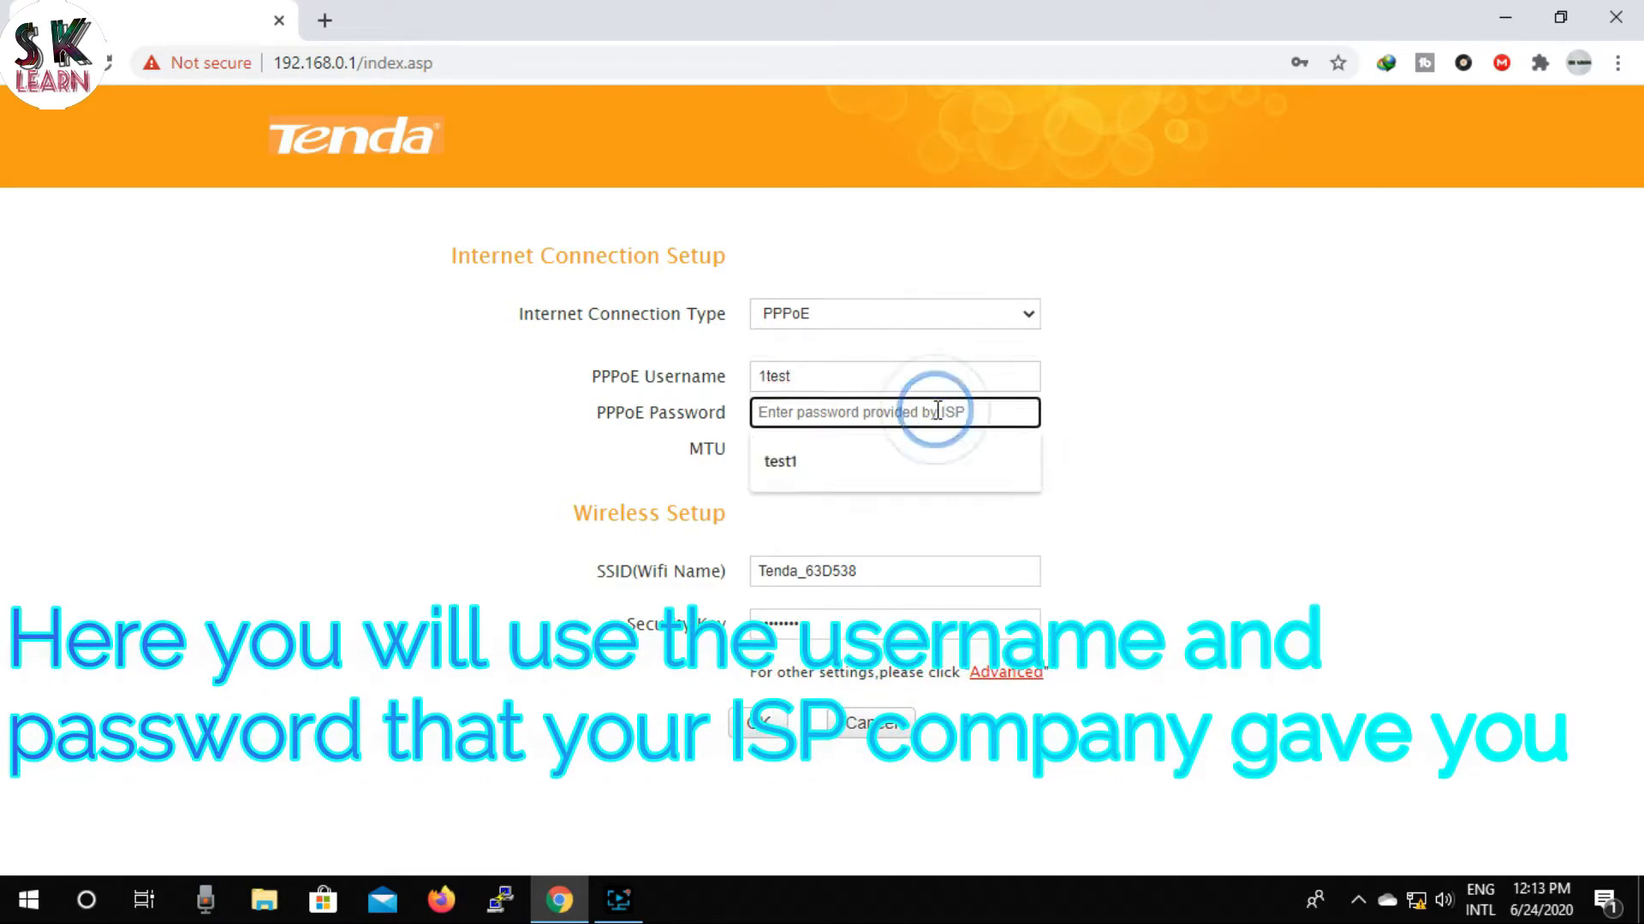
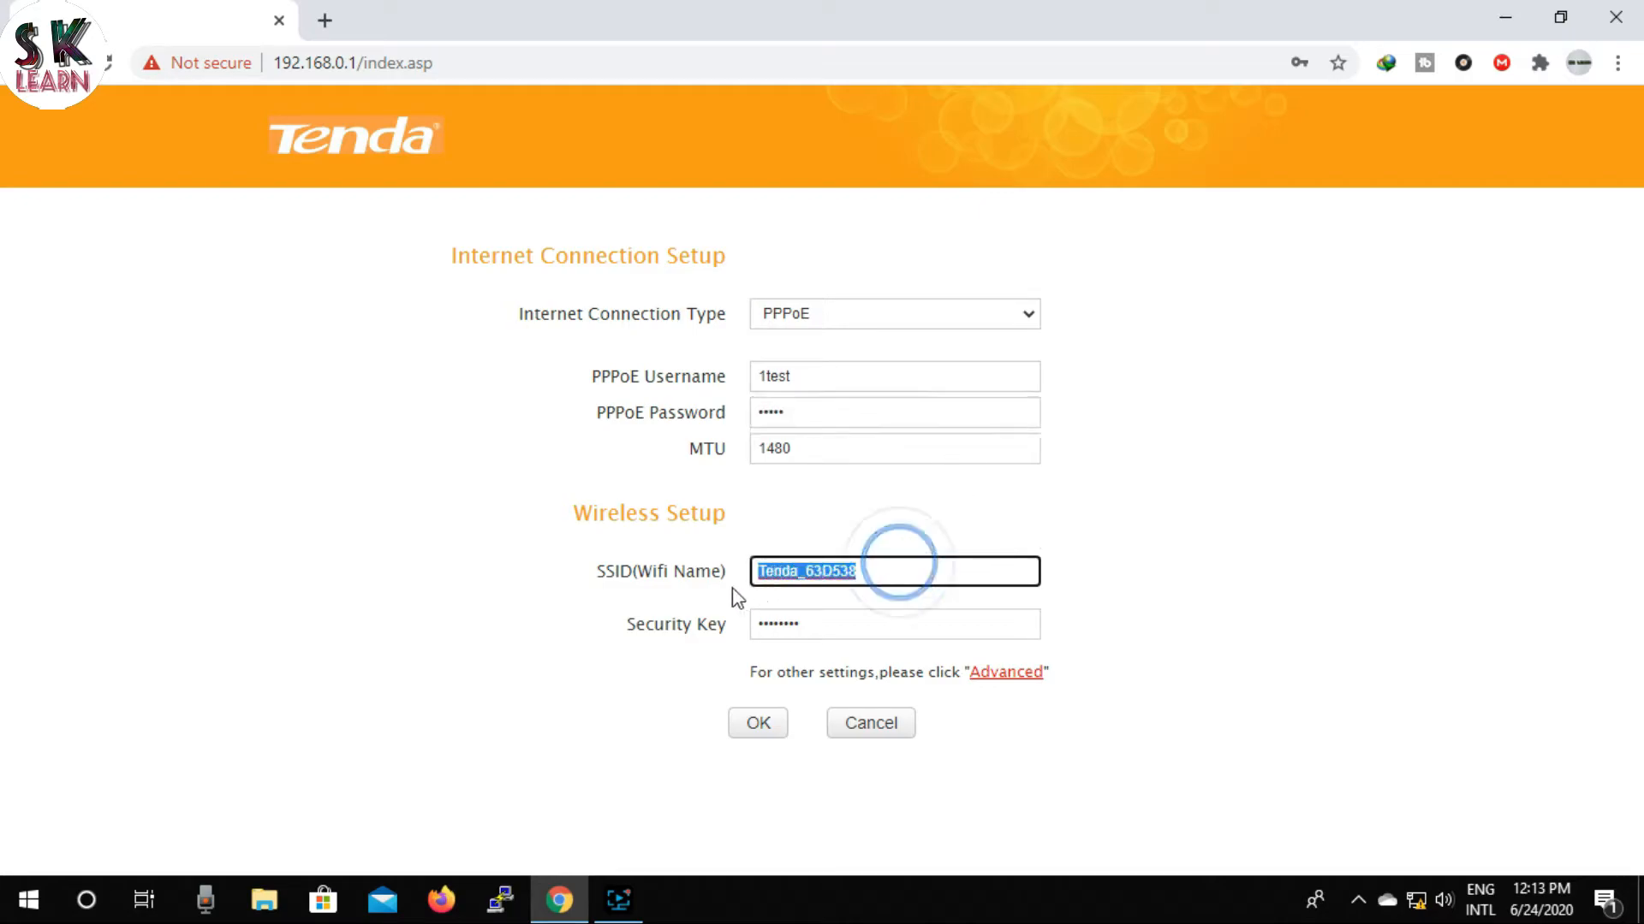
pyautogui.click(890, 571)
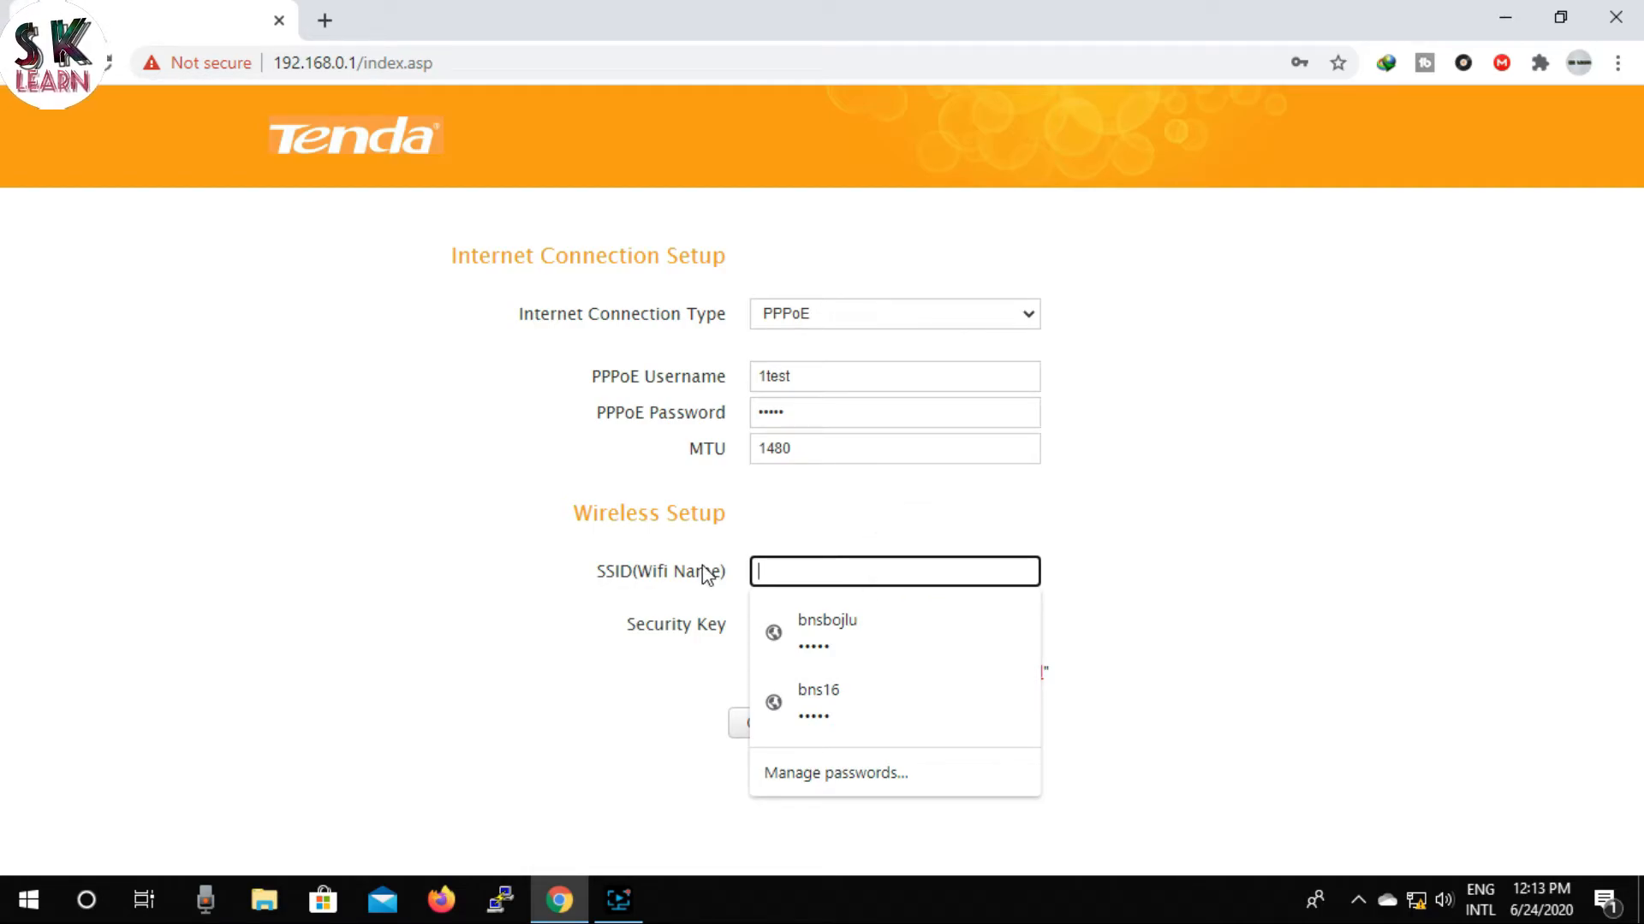
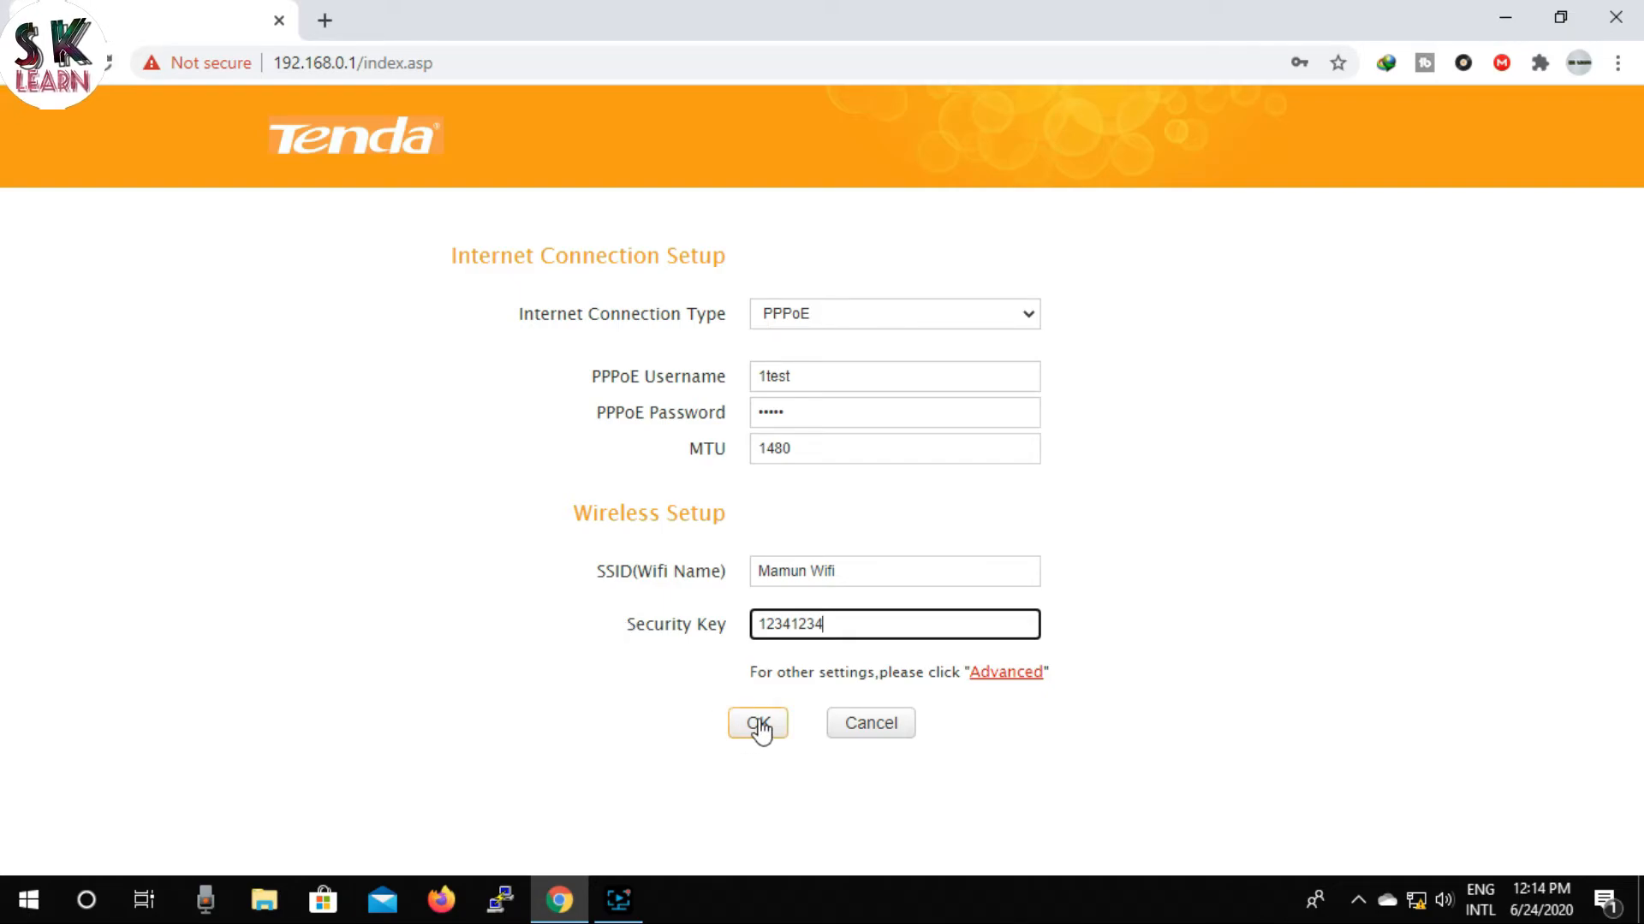
# Save the PPPoE and wireless settings and confirm, landing on the status page.
pyautogui.click(756, 722)
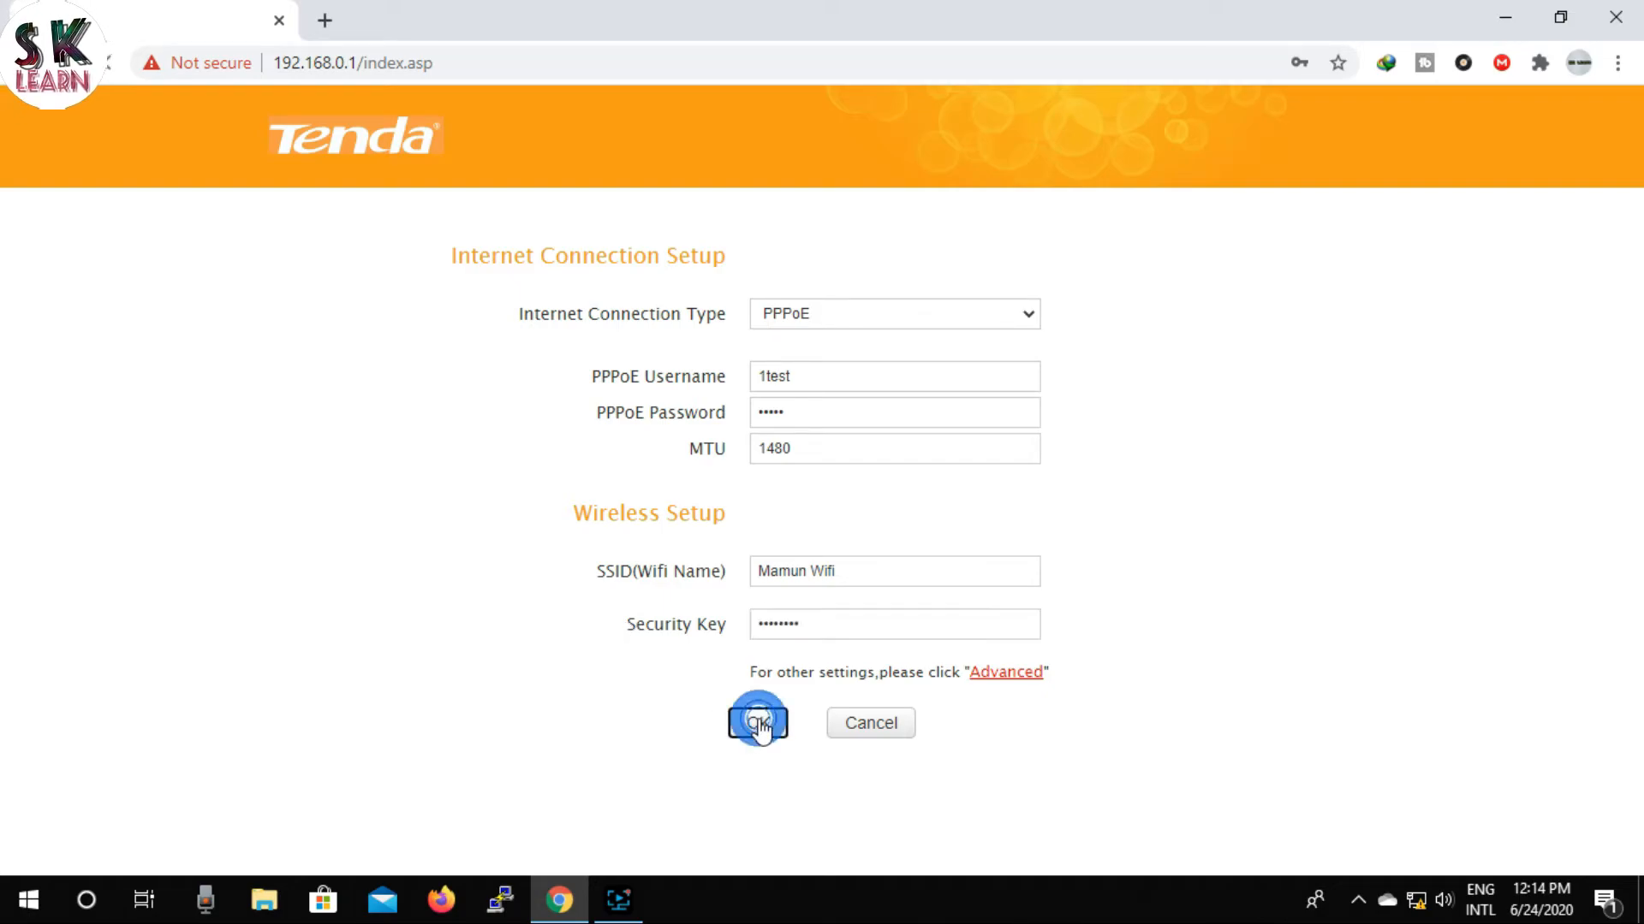
pyautogui.click(757, 723)
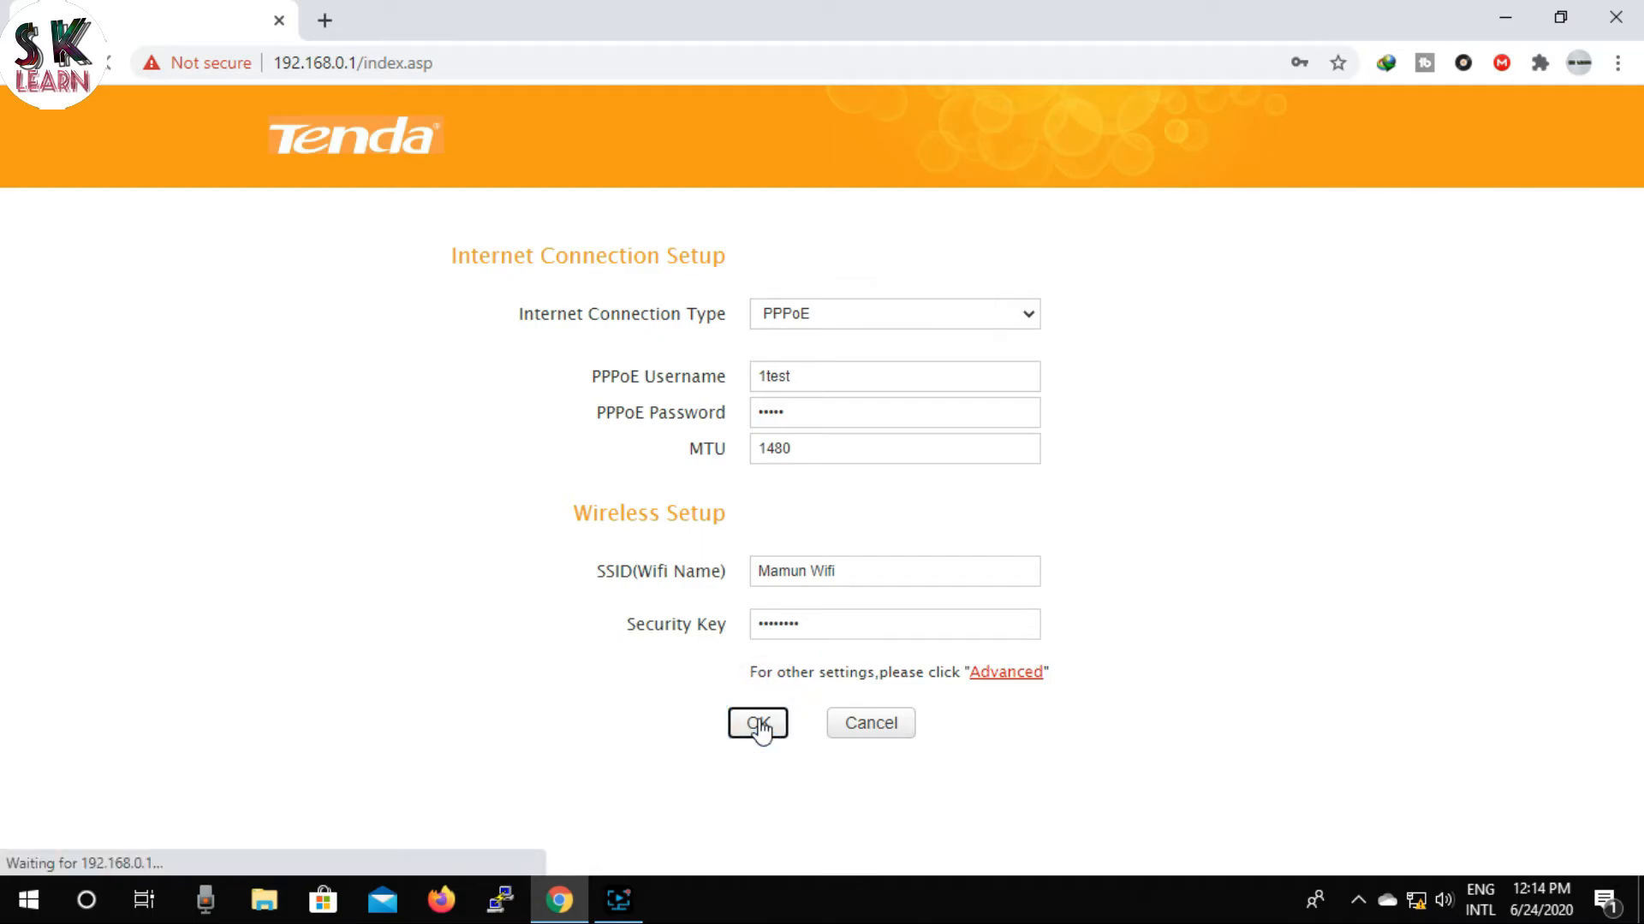
pyautogui.click(757, 722)
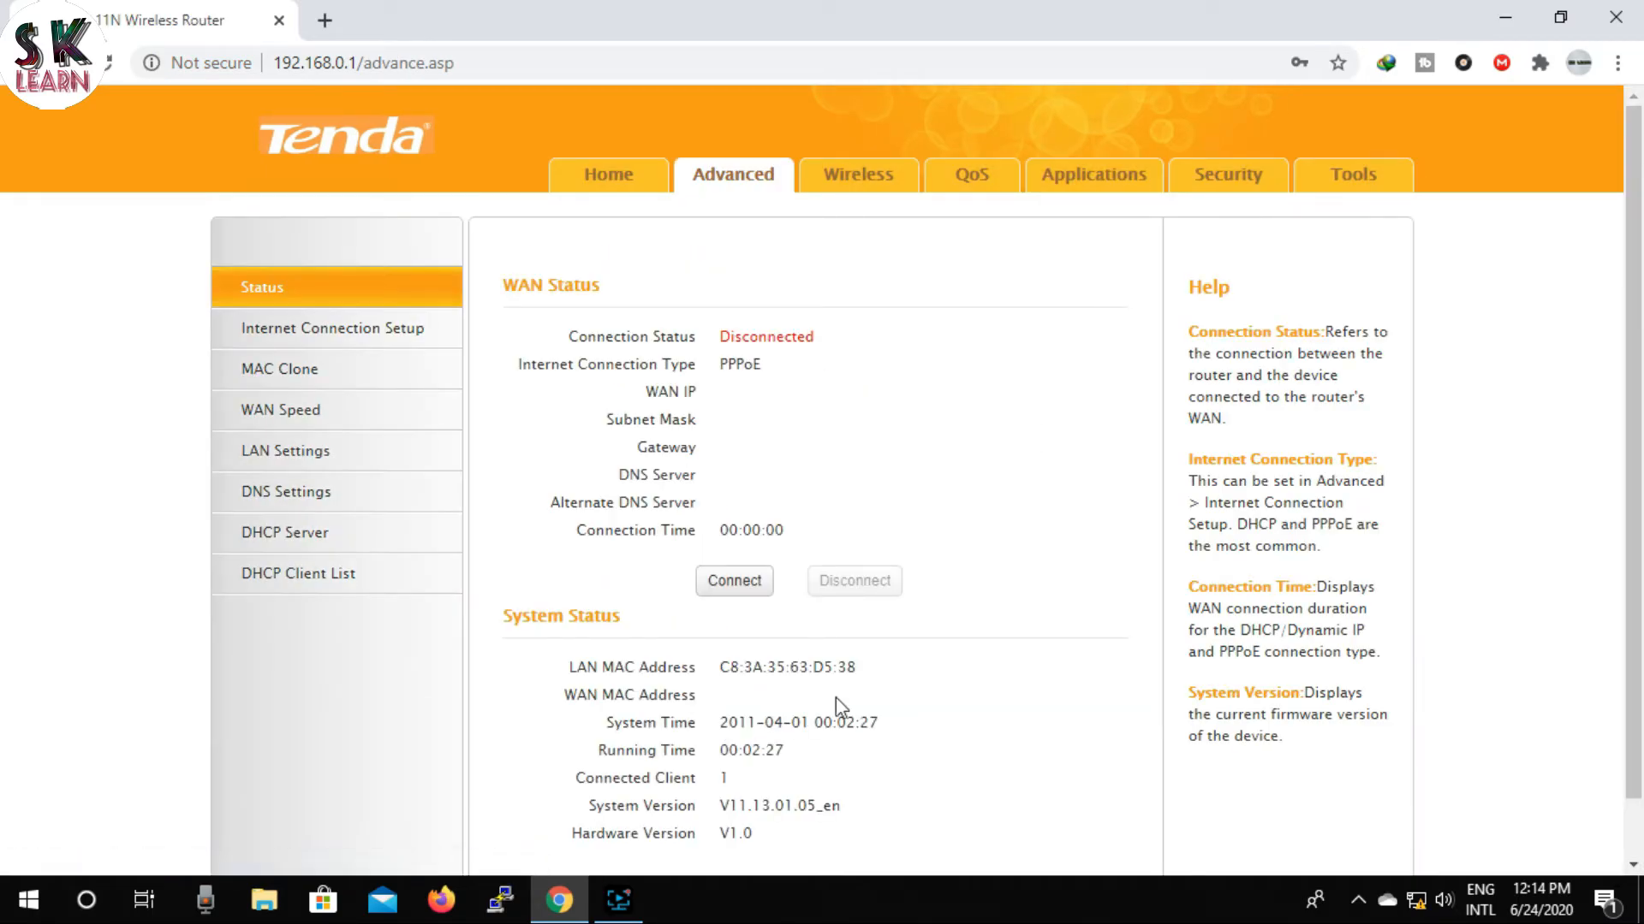
# Connect the PPPoE link and verify the WAN status reads Connected with IP and DNS.
pyautogui.click(735, 581)
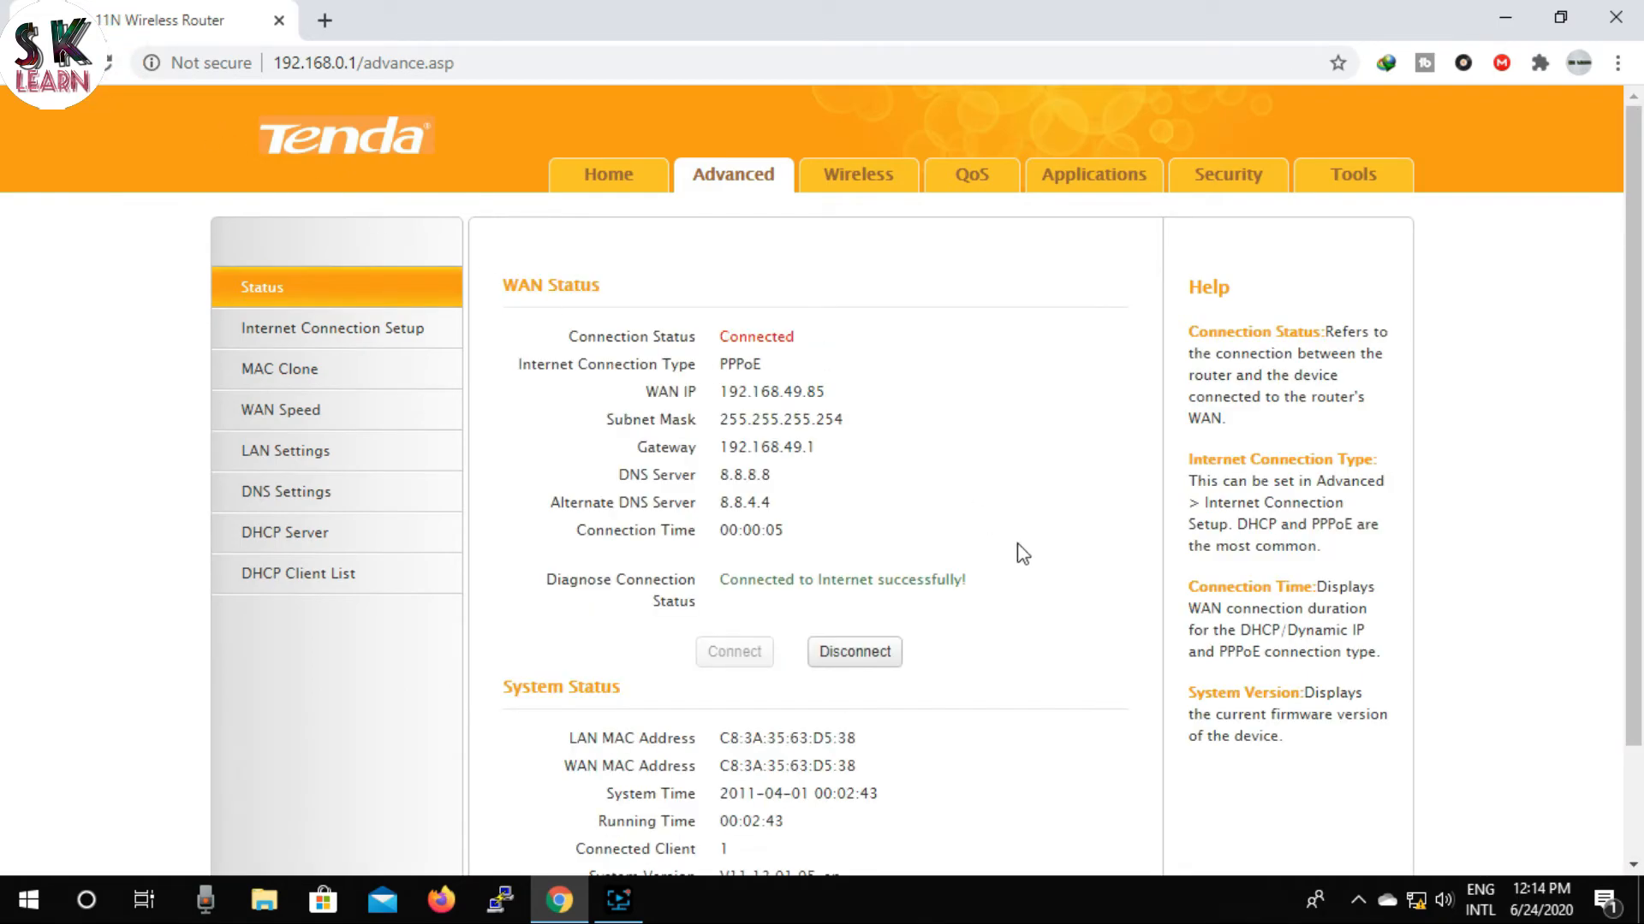
pyautogui.scroll(-3)
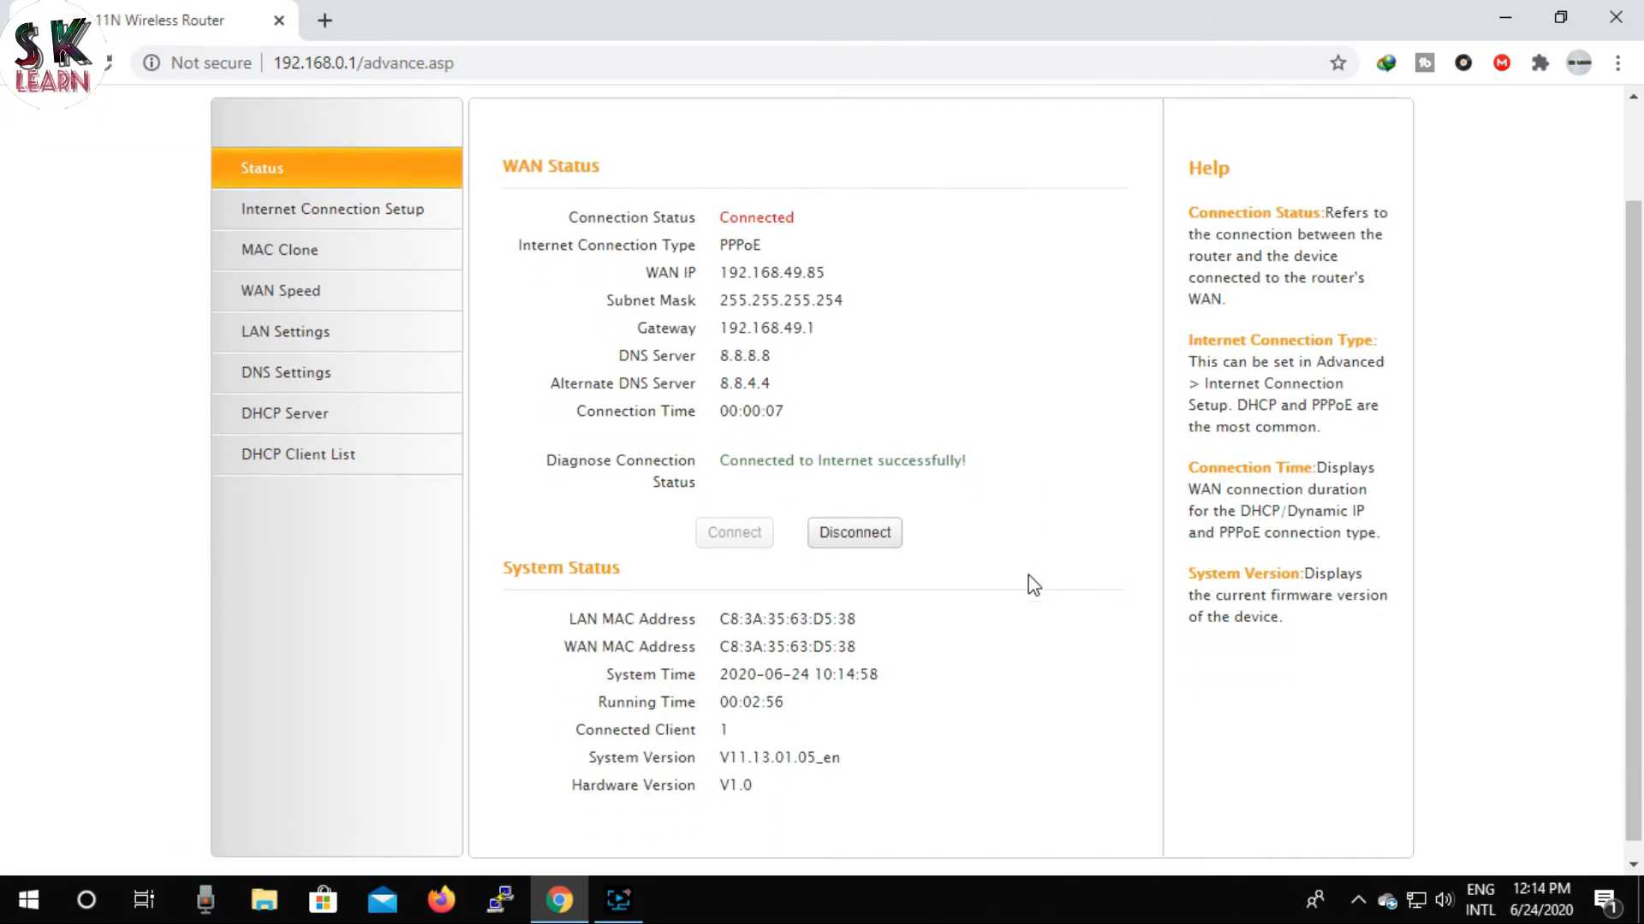
pyautogui.scroll(-3)
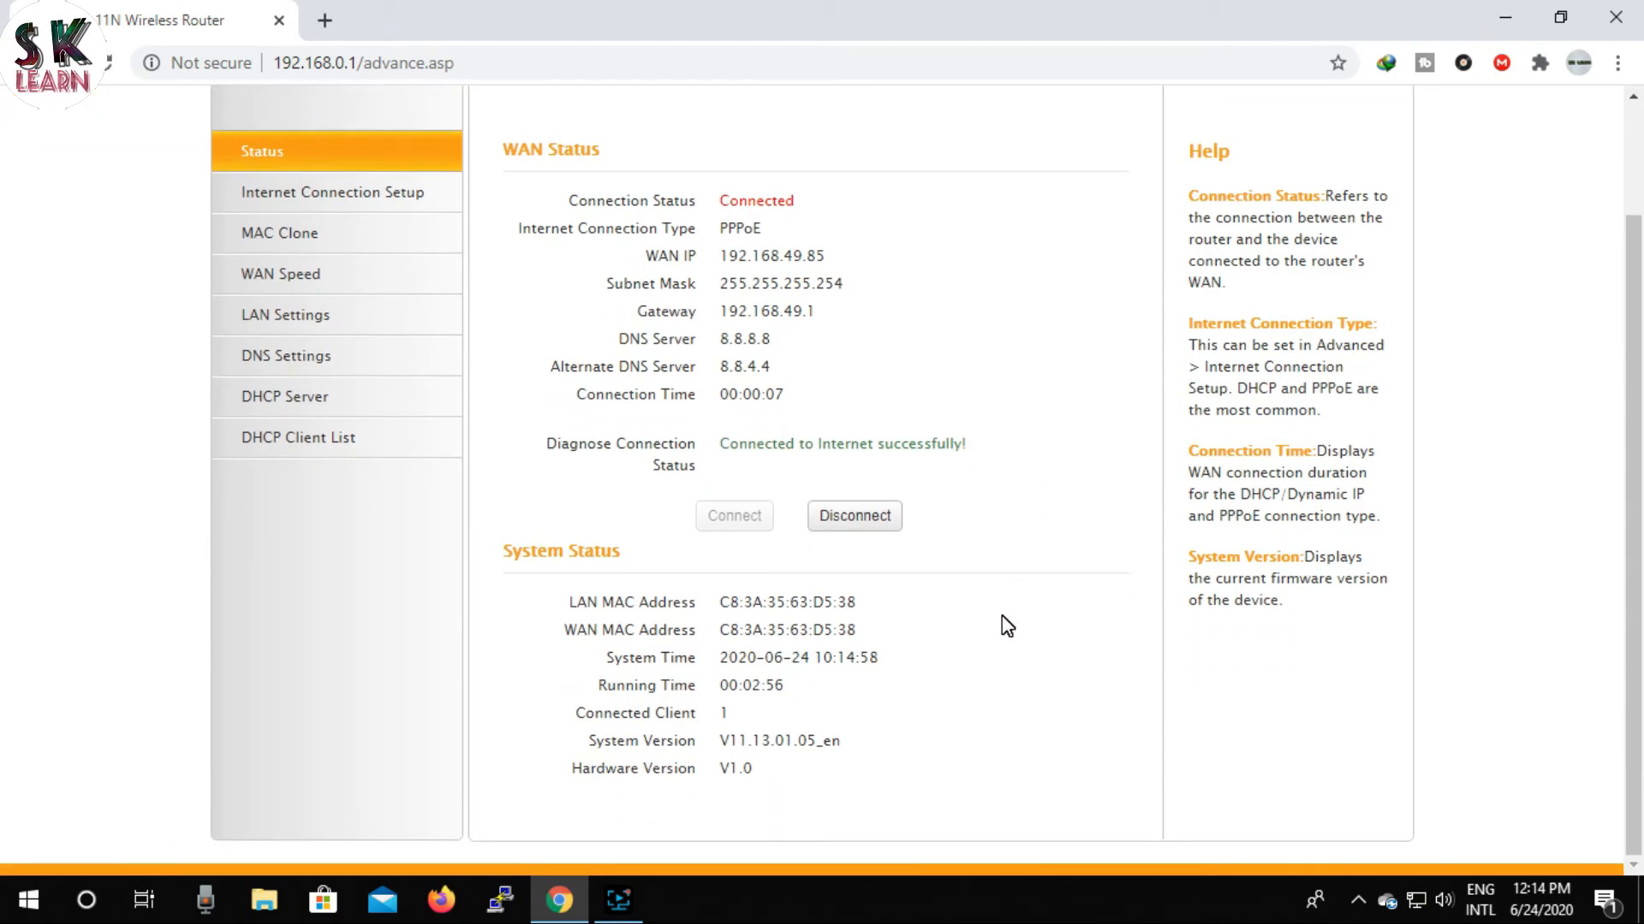